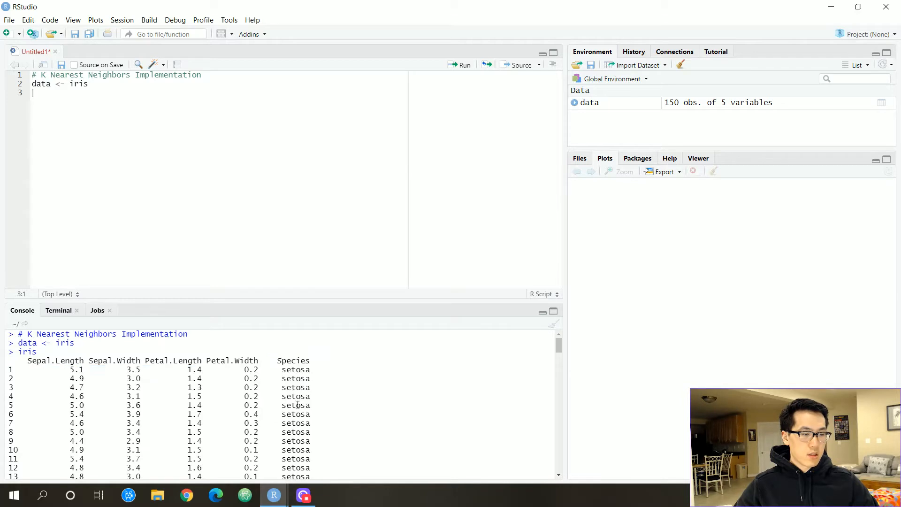
Store Species as row_labels, convert it to numeric, and view the iris data in its own tab.
double_click(293, 360)
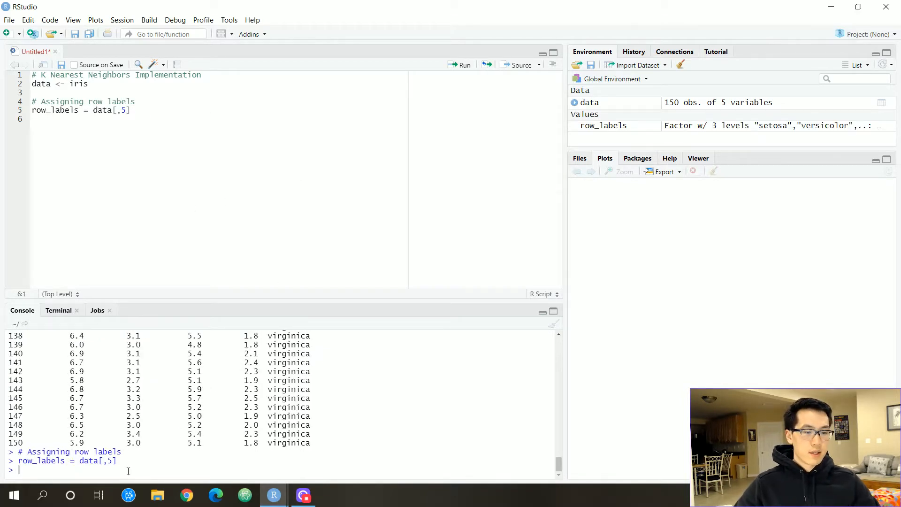
type("o")
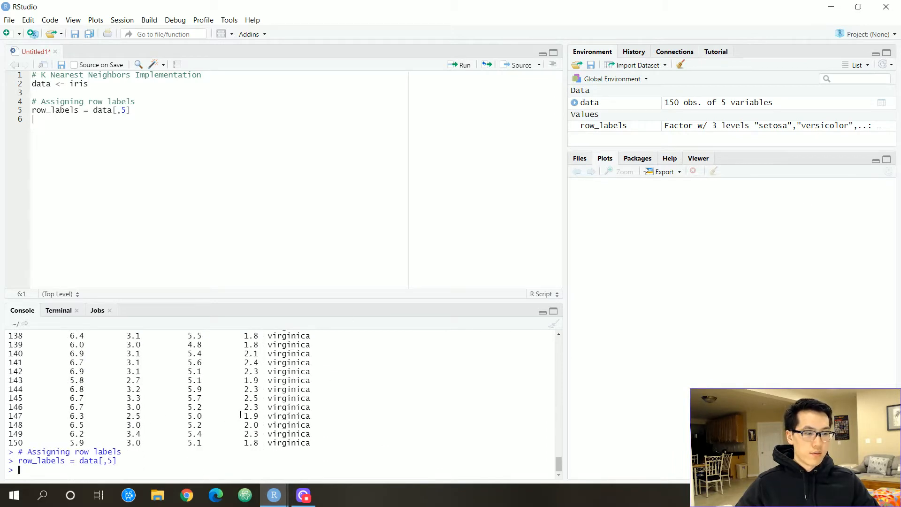
key("enter")
type("data$Species <- as.numeric(data$Species)")
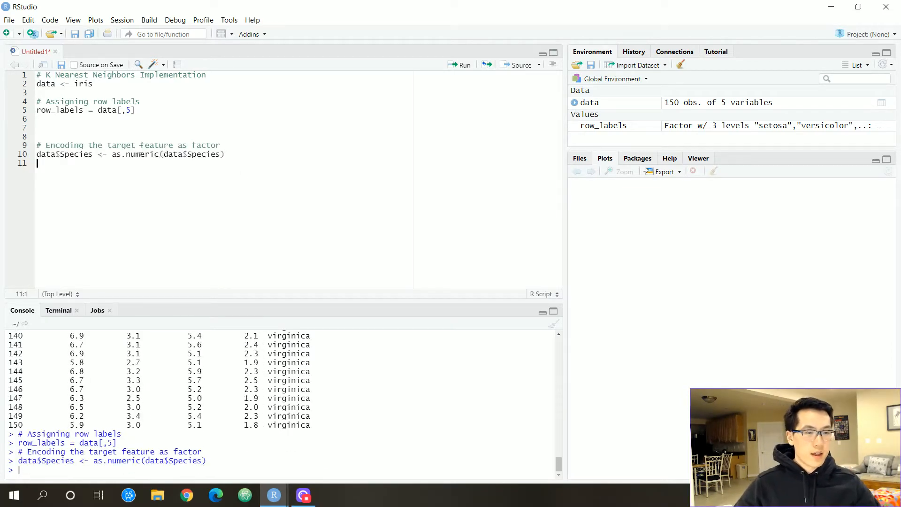
left_click_drag(112, 154, 224, 154)
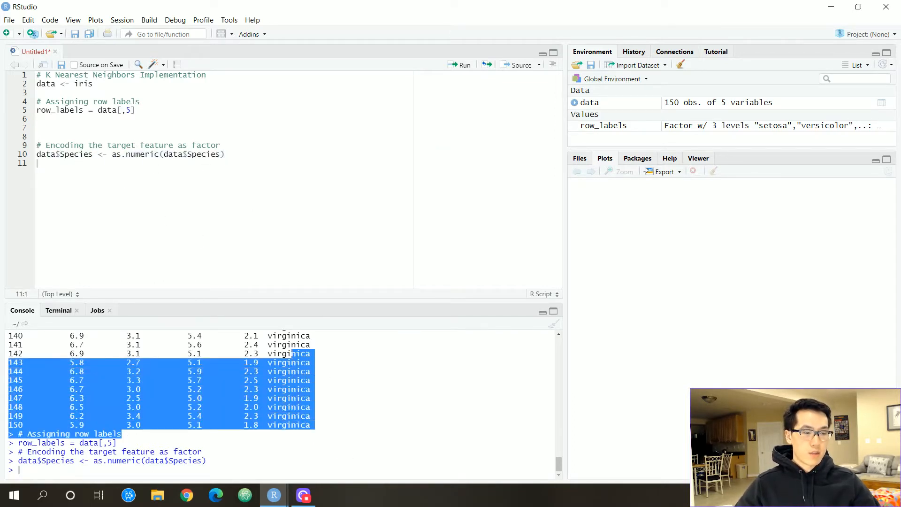
left_click(589, 102)
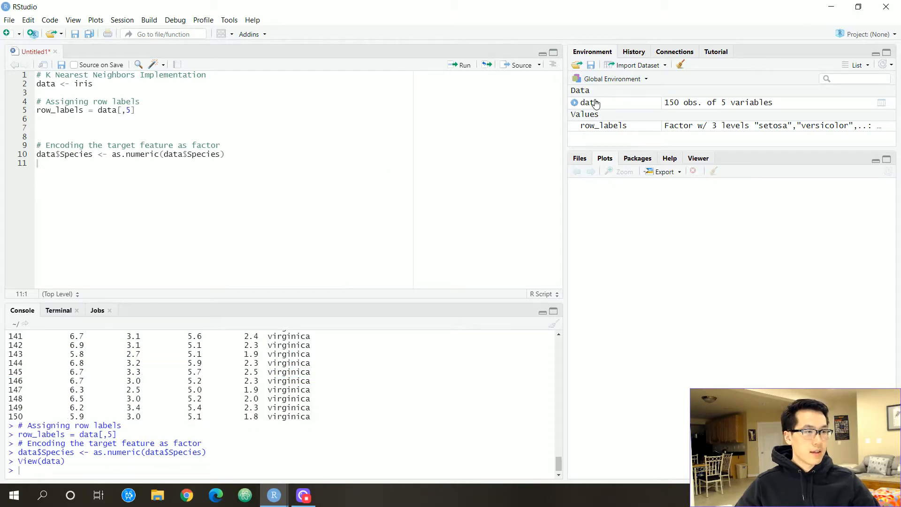
left_click(589, 102)
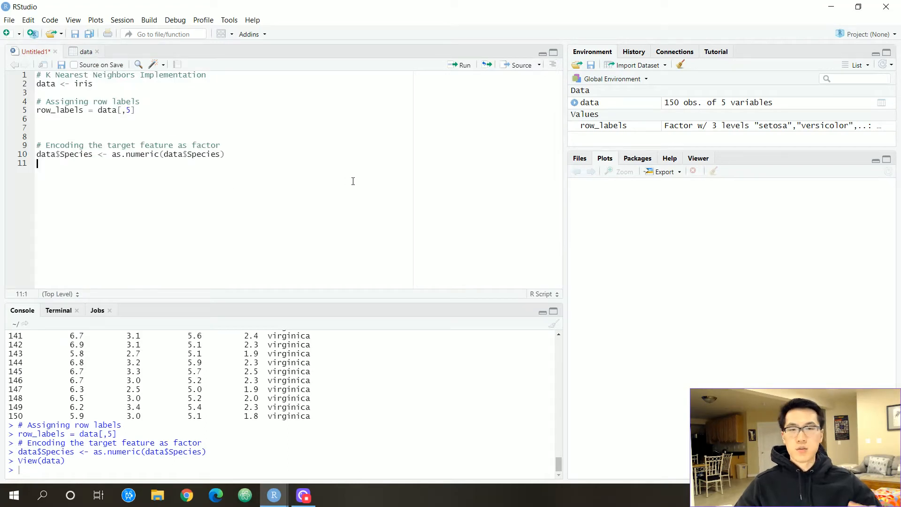
Standardise data[,1:4] with scale() under a comment and inspect the scaled values.
type("# We want to scale our data")
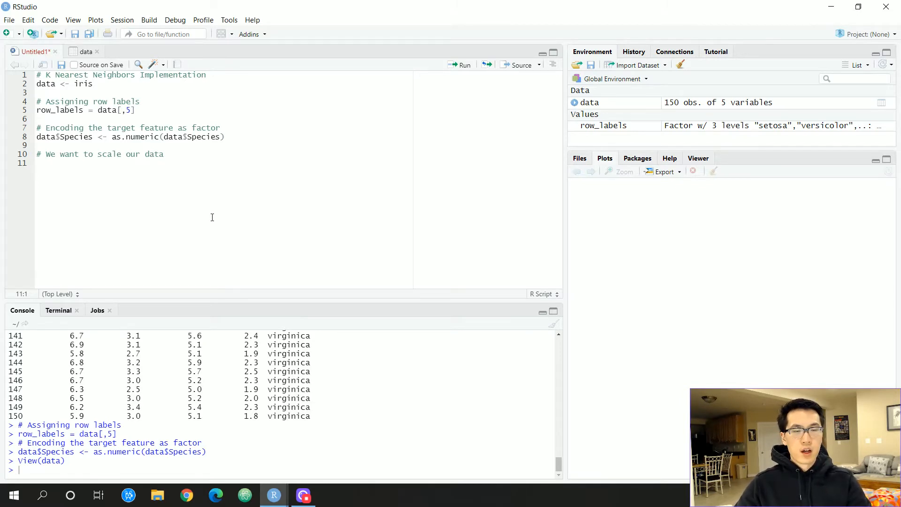
type("data")
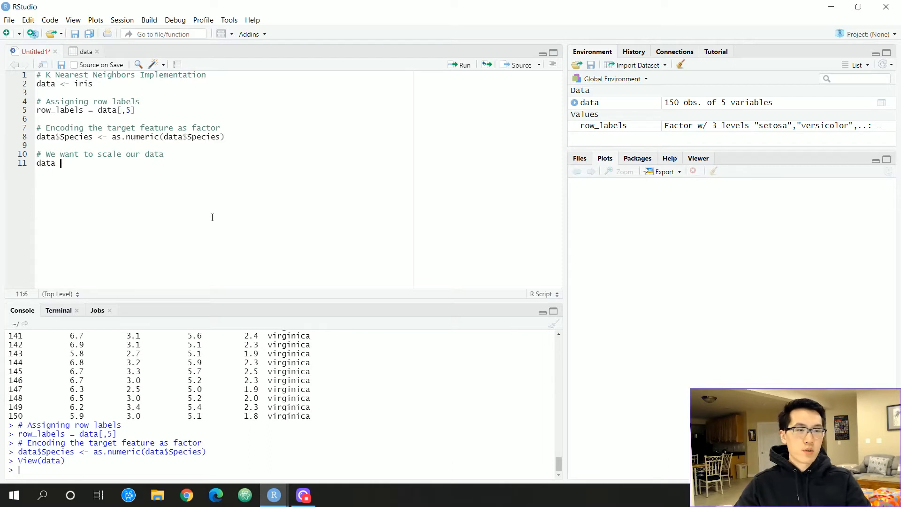
type("<")
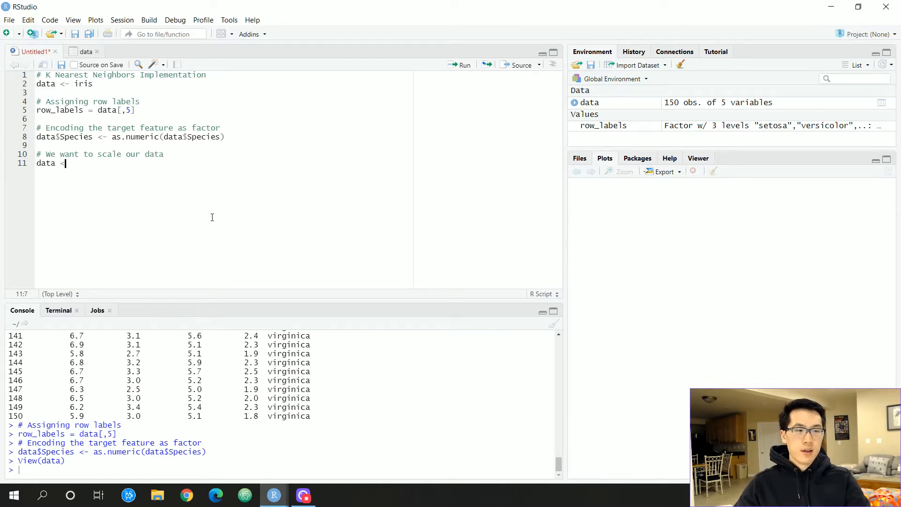
type("[m]")
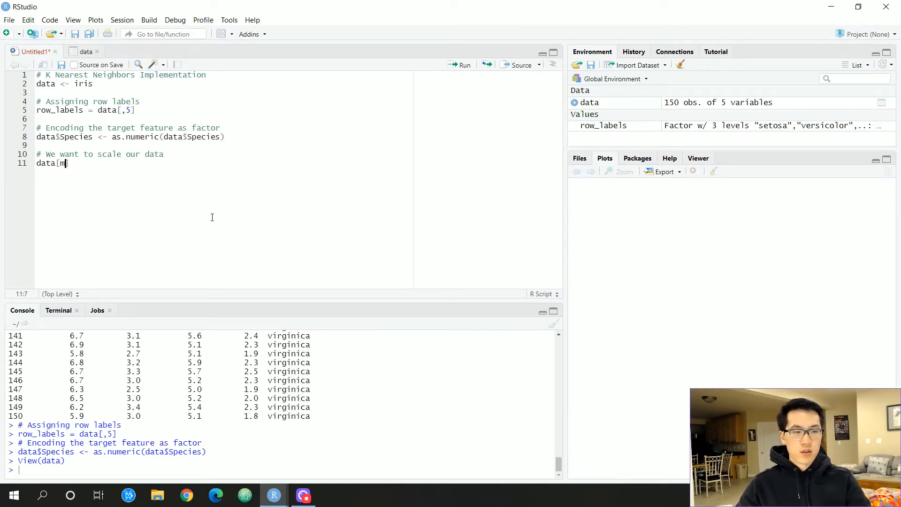
type(",1")
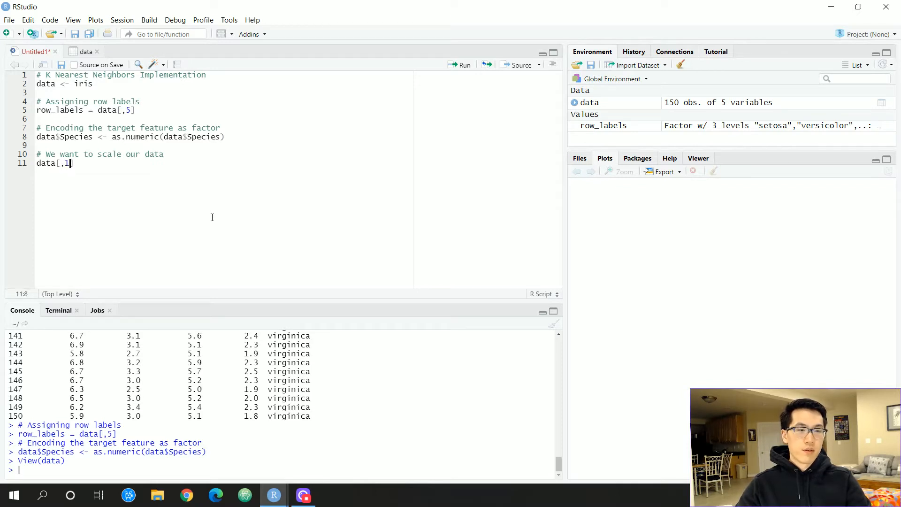
type(":4] <- scale(data[,1:4]")
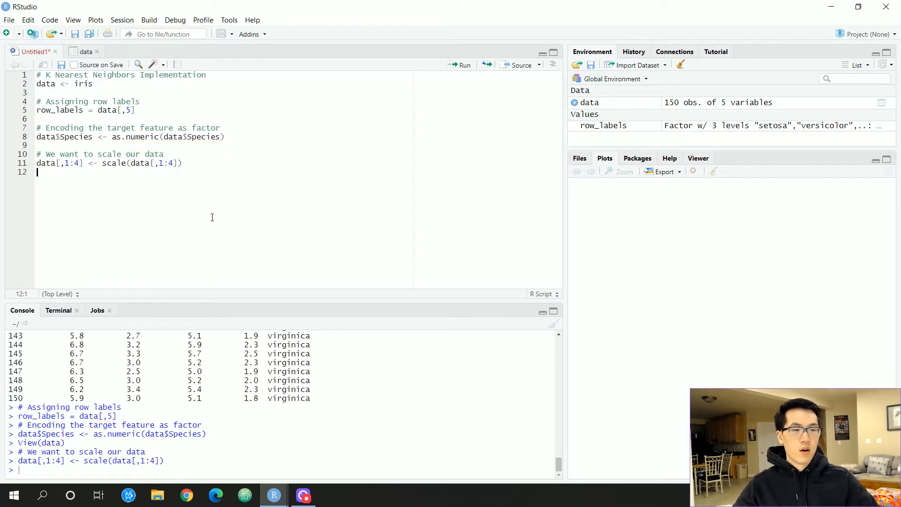
left_click(86, 51)
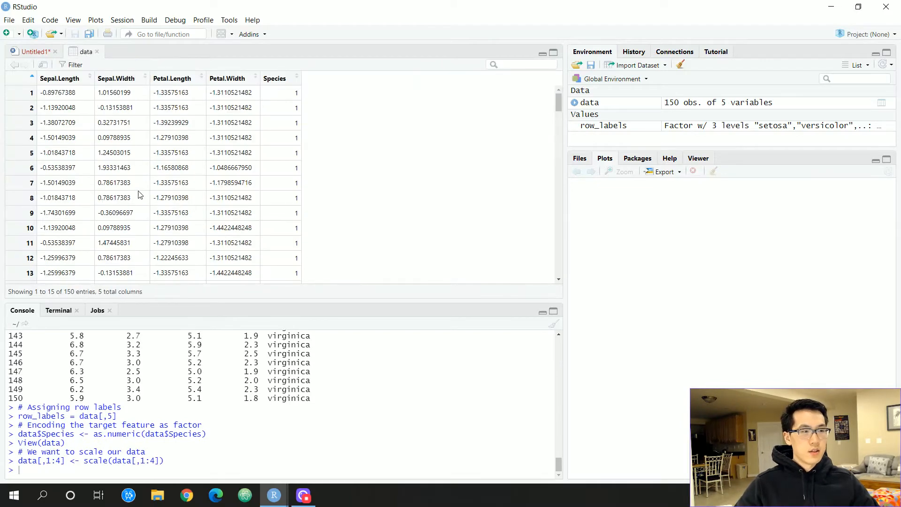
scroll("down", 3)
type("# Set S")
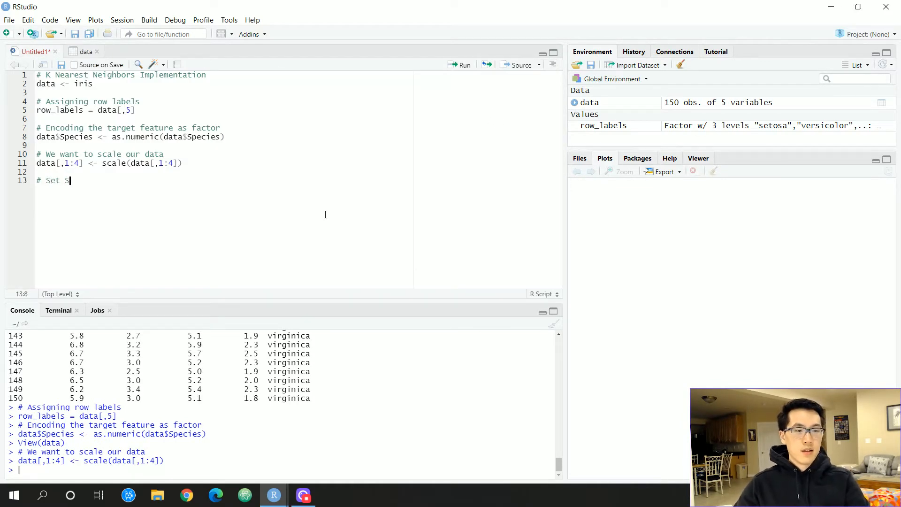
Add the '# Set seed for splitting data 80/20' comment and run set.seed(123).
type("eed for splitting data 8-/")
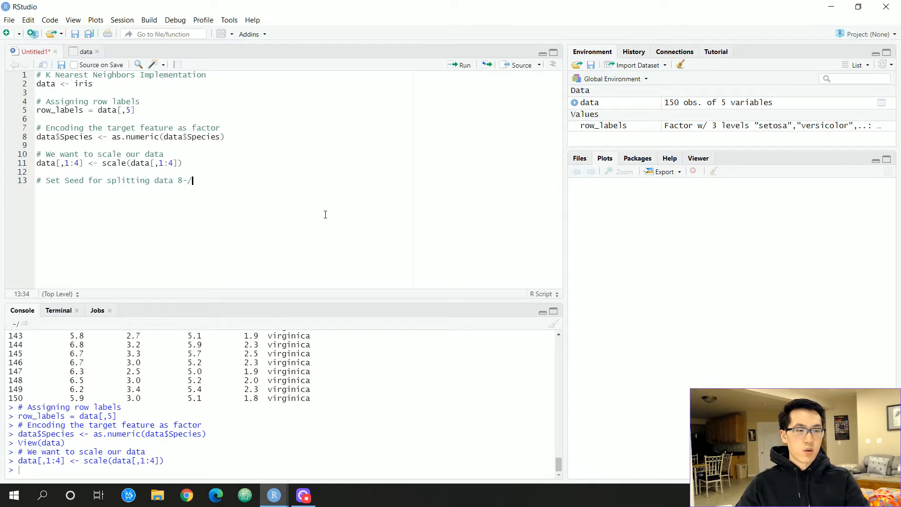
type("0/20")
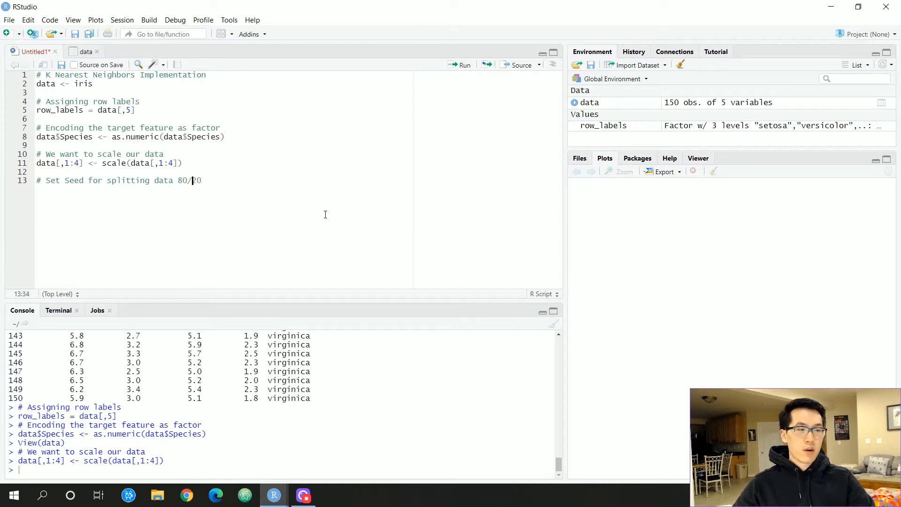
left_click(60, 180)
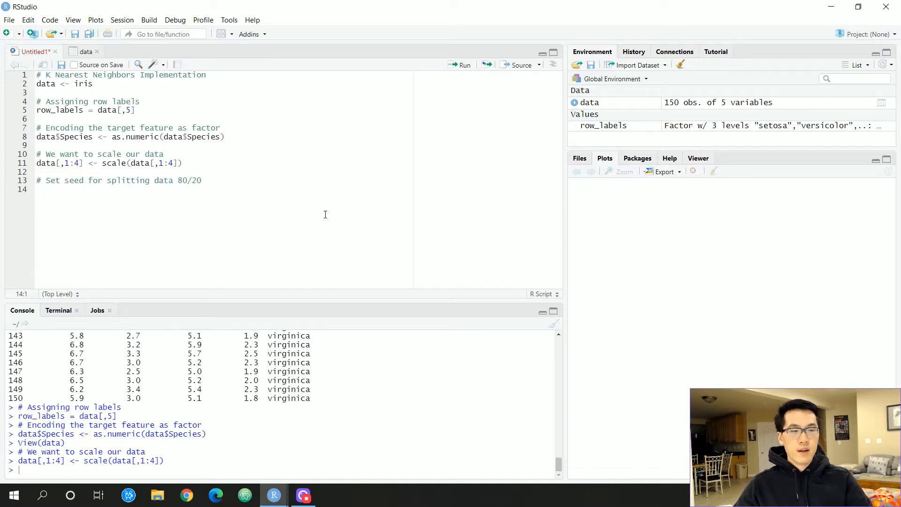
type("set.s")
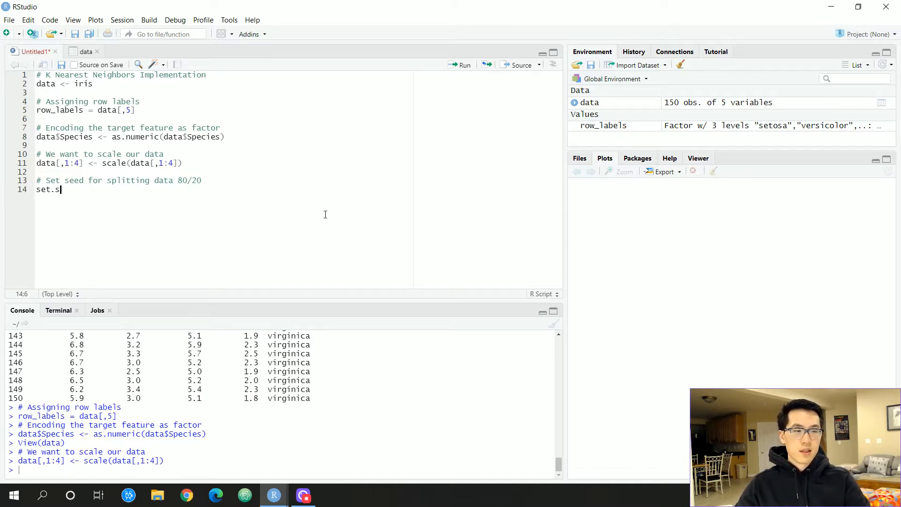
type("eed(123")
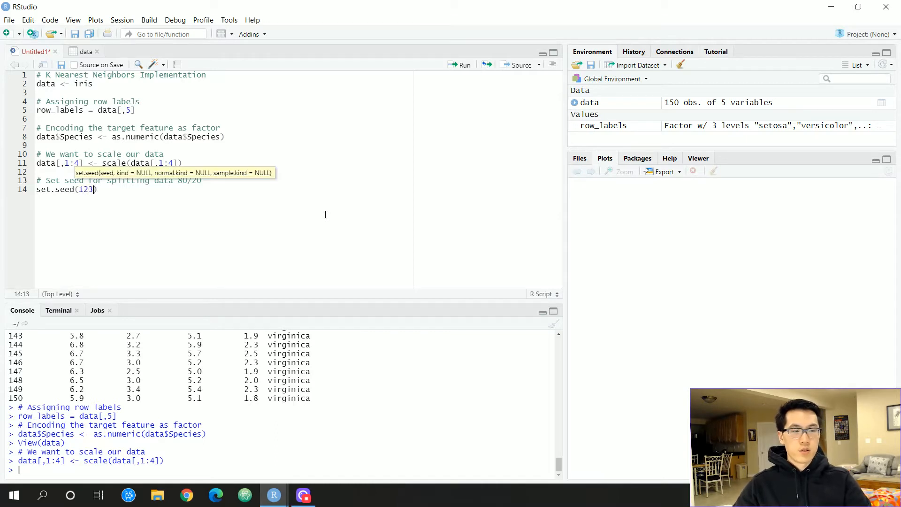
key("enter")
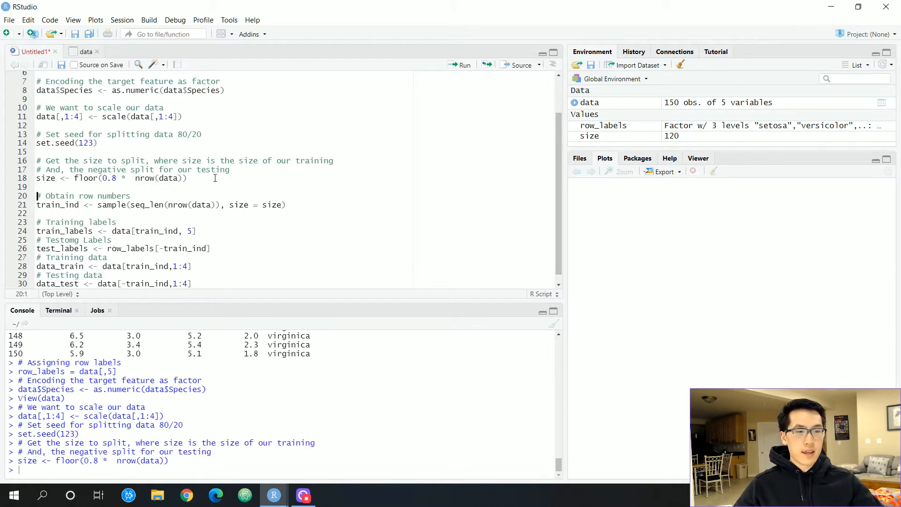
mouse_move(320, 204)
type("in")
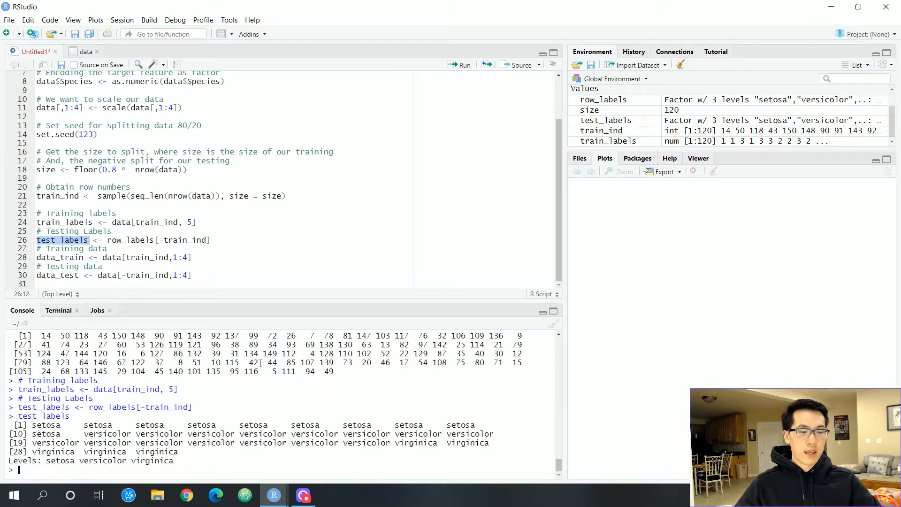
Print test_labels after computing the 80% size and splitting data into train and test sets.
double_click(56, 231)
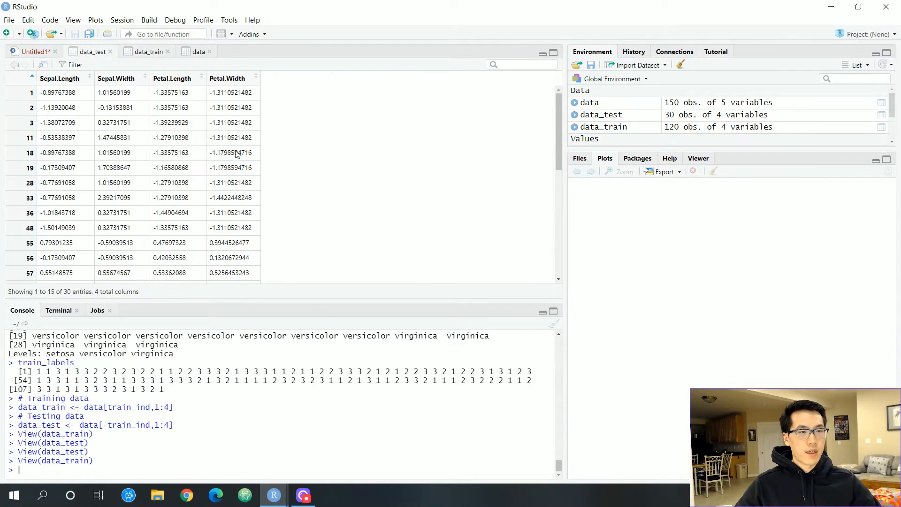
Scroll through the data_test and data_train viewer tabs to check their 30 and 120 rows.
scroll("down", 3)
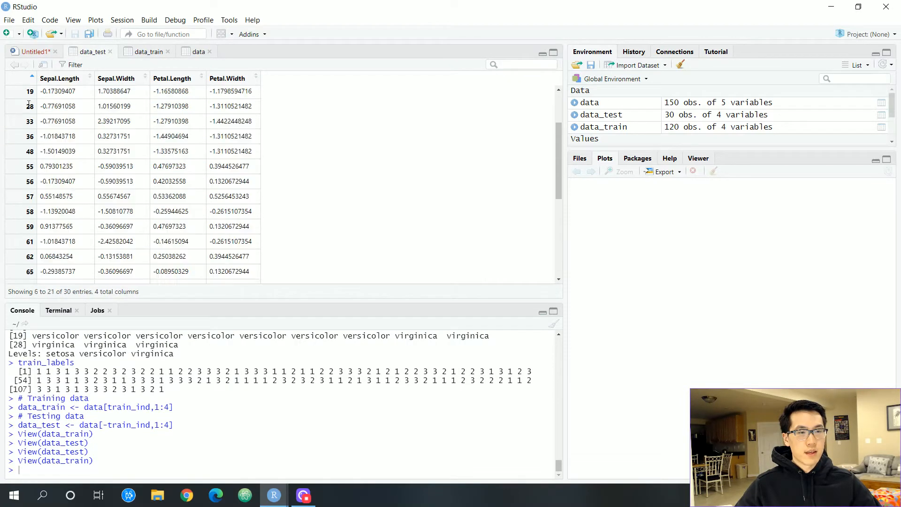
scroll("down", 3)
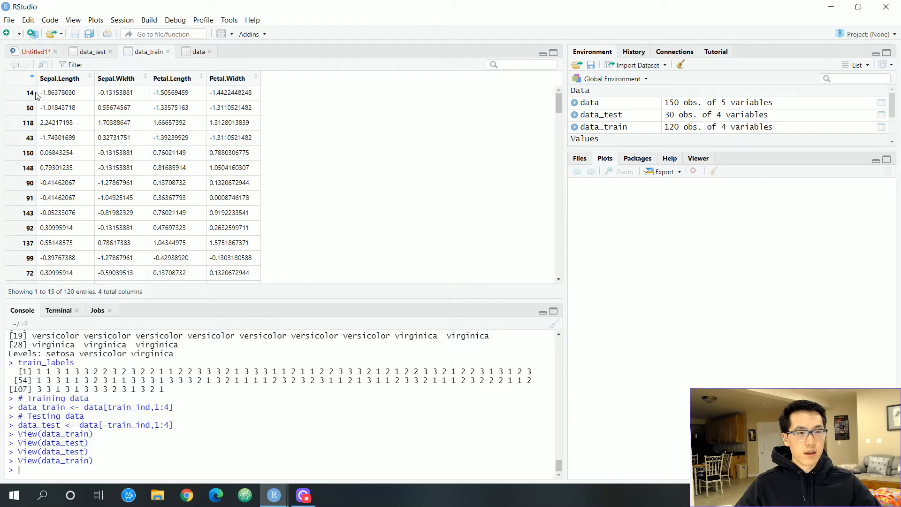
scroll("down", 3)
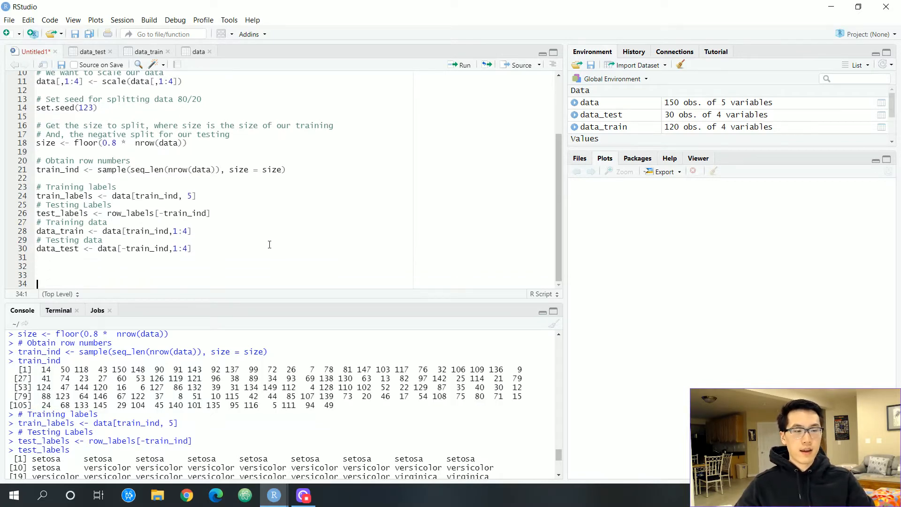
Add a '# Model Run' section loading library(class) and begin the predictions line.
type("# Model Run")
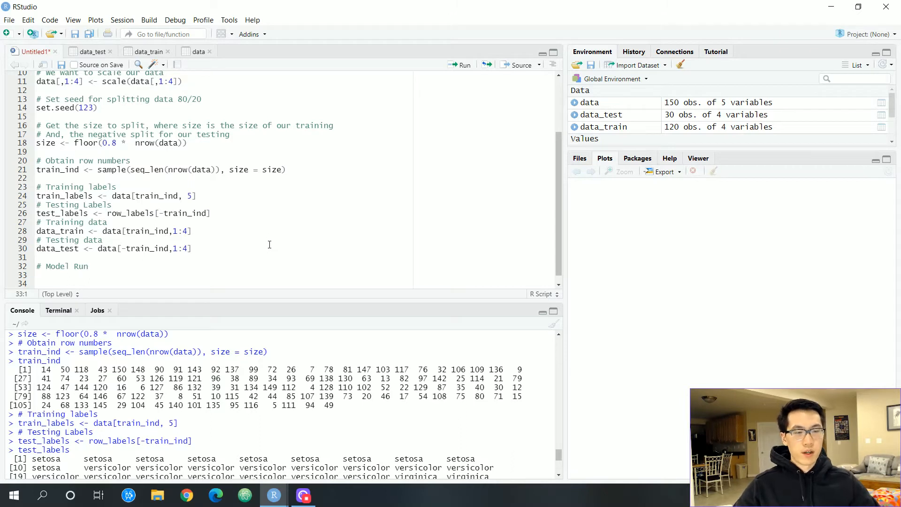
type("library()")
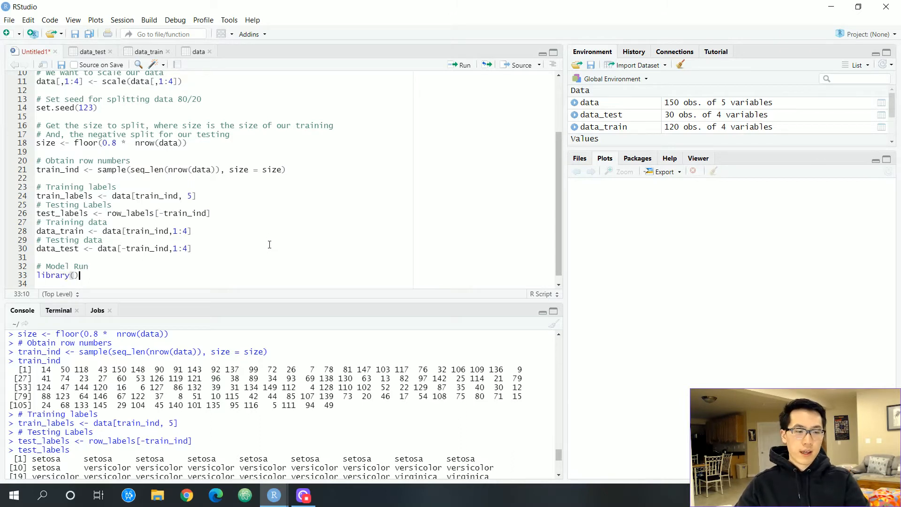
type("class")
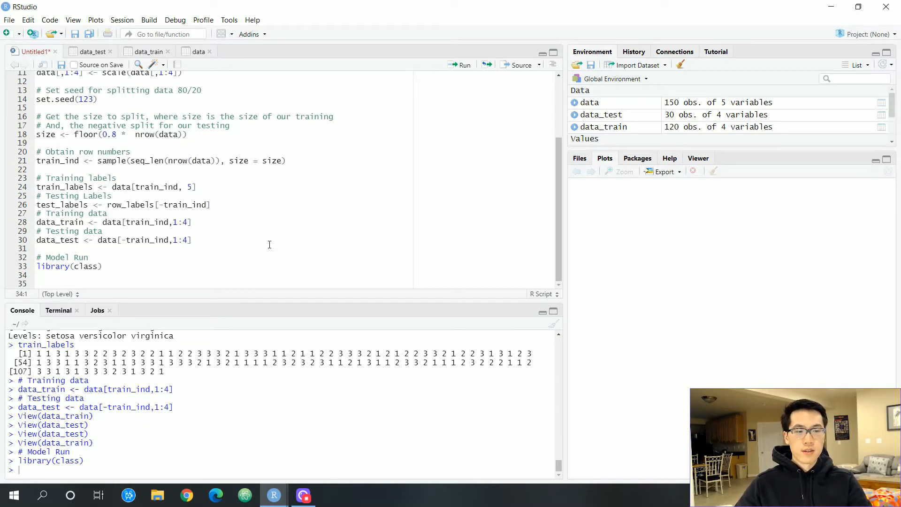
type("pre")
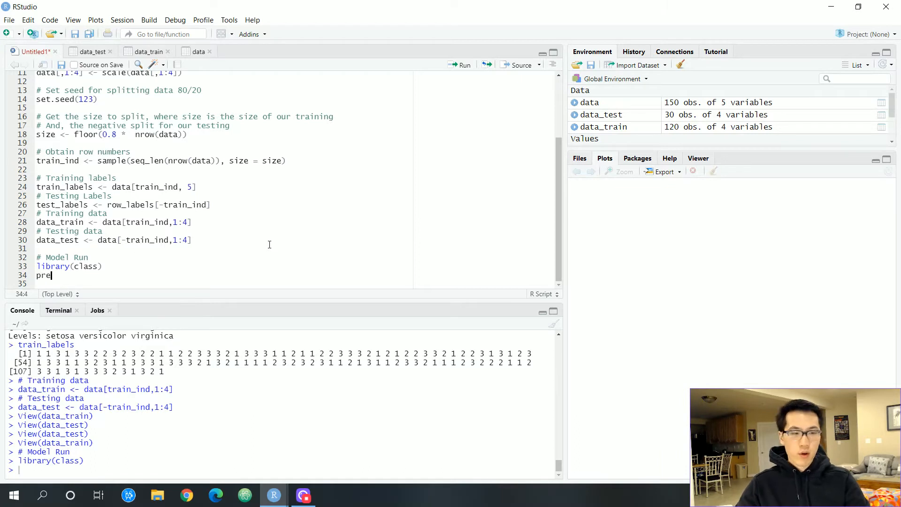
Write predictions <- knn(train = data_train, test = data_test, k = round(sqrt(nrow(data_train)))).
type("diction")
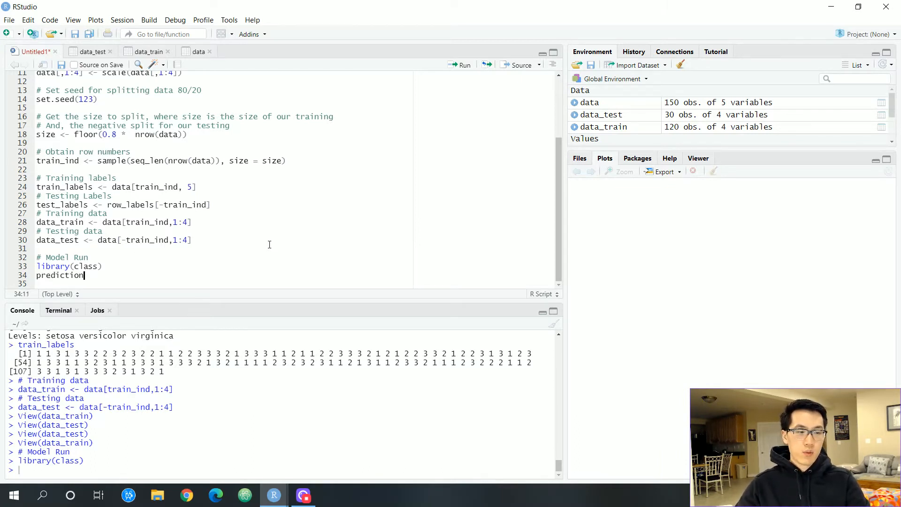
type("s <- knn")
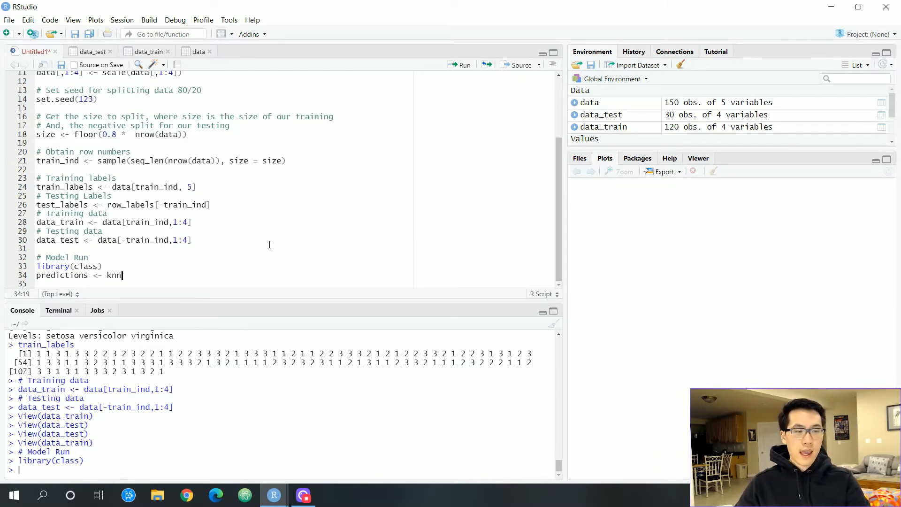
type("()")
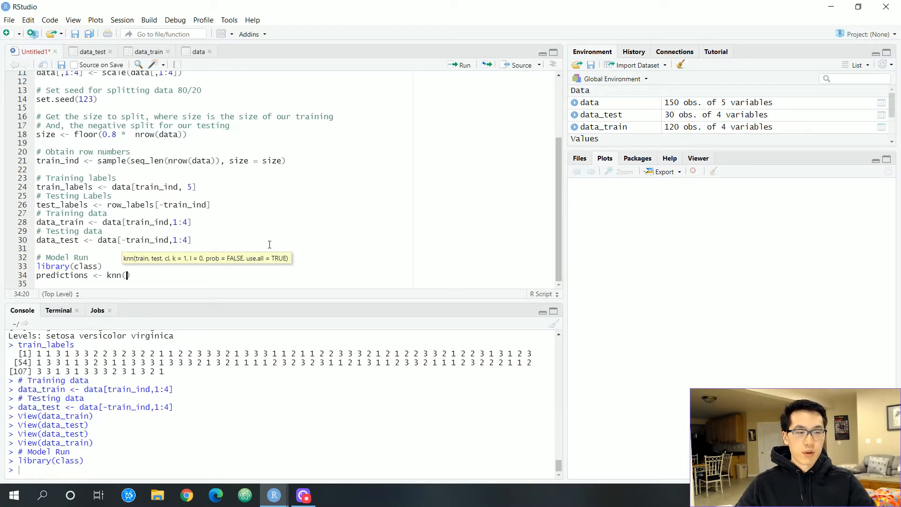
type("train =")
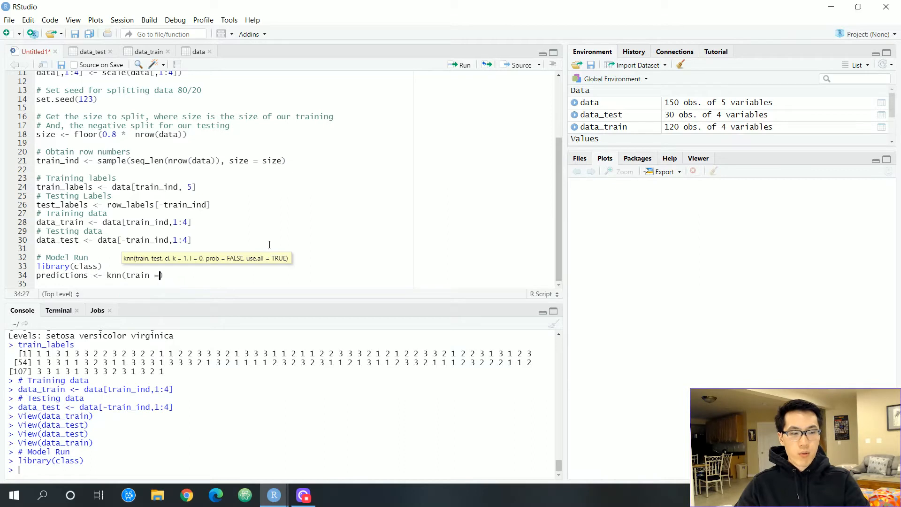
type("data")
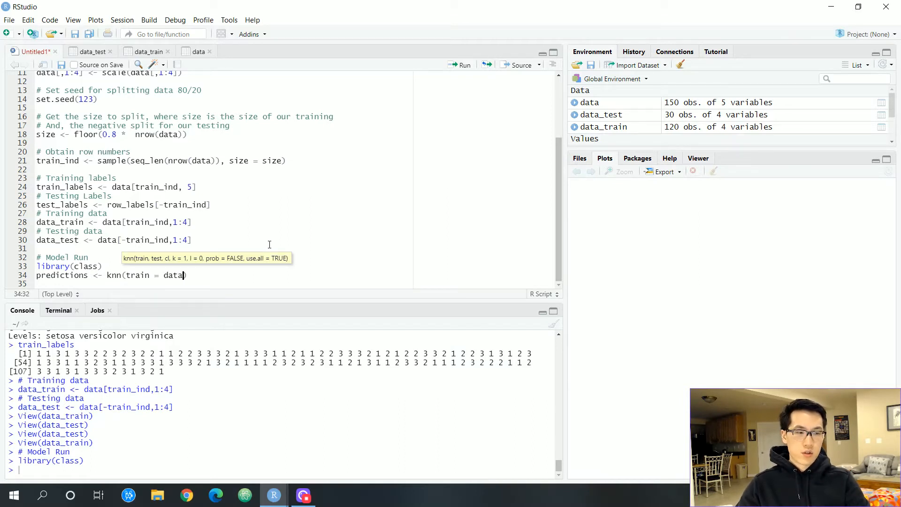
type("_train,")
left_click(296, 283)
type("test = data_t")
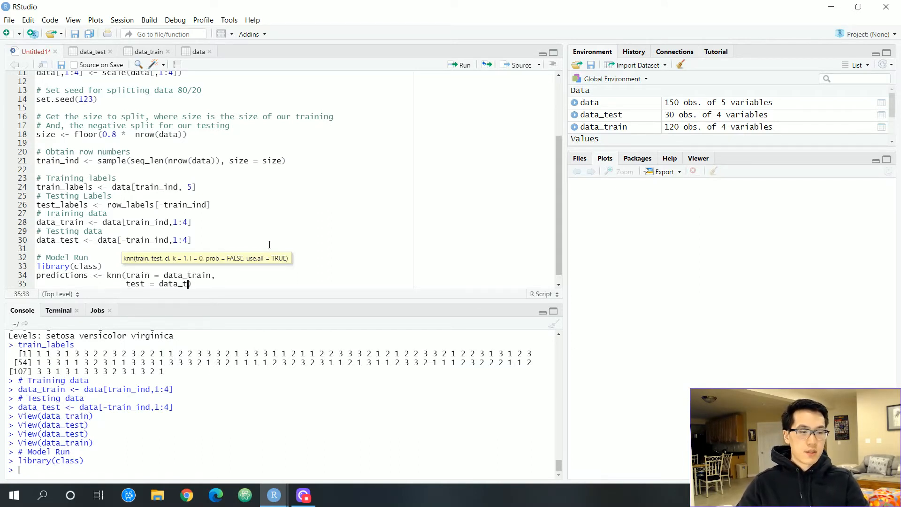
type("_")
type("k")
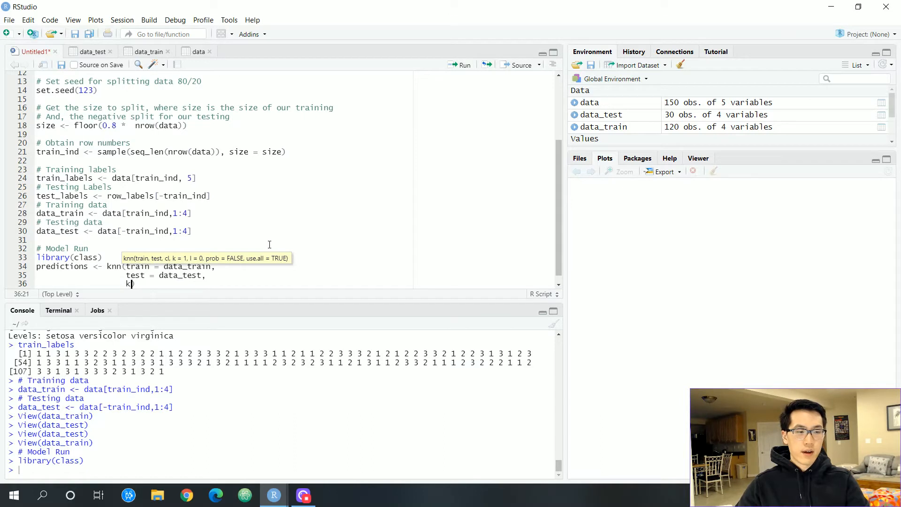
type("= )")
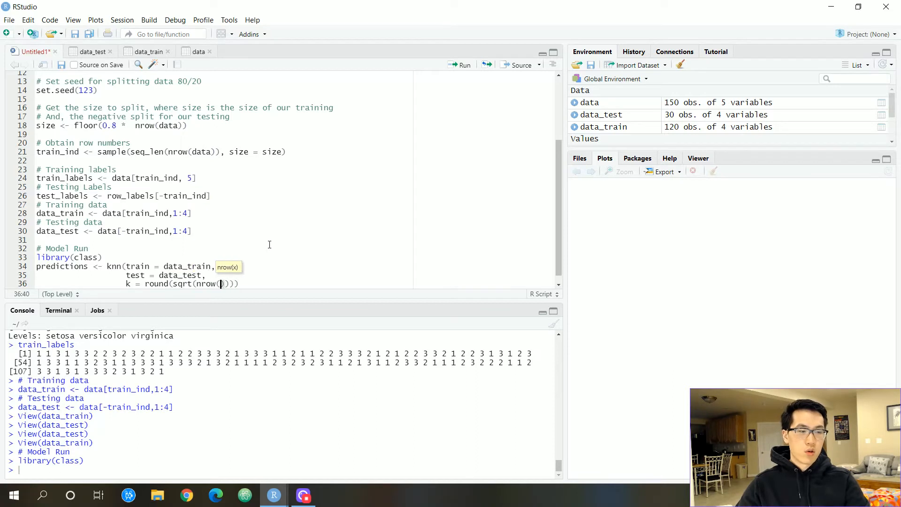
type("data_train")
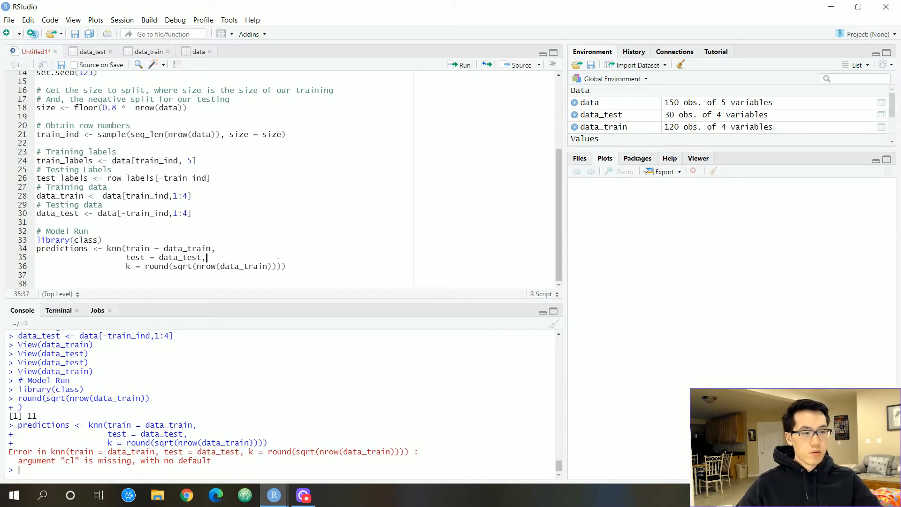
Add cl = train_labels to the knn call after the missing-cl error and query knn's help.
type("cl1")
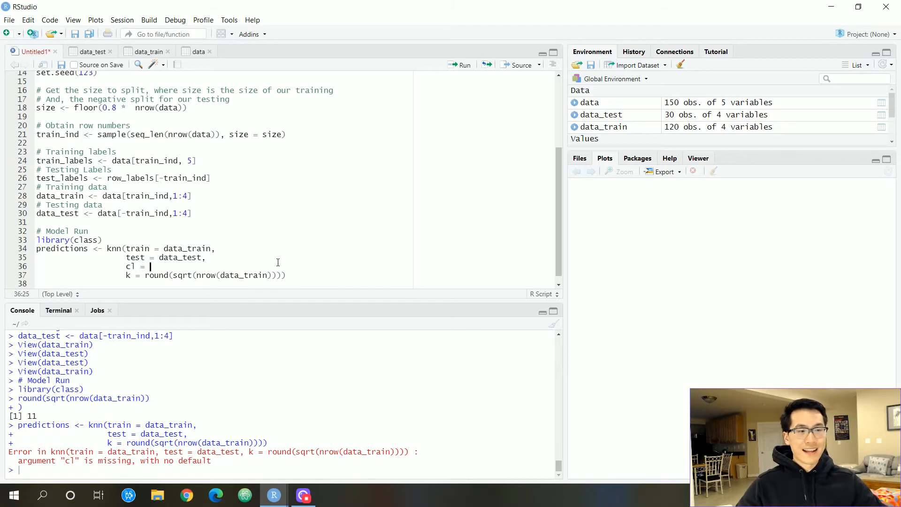
type("train_labels,")
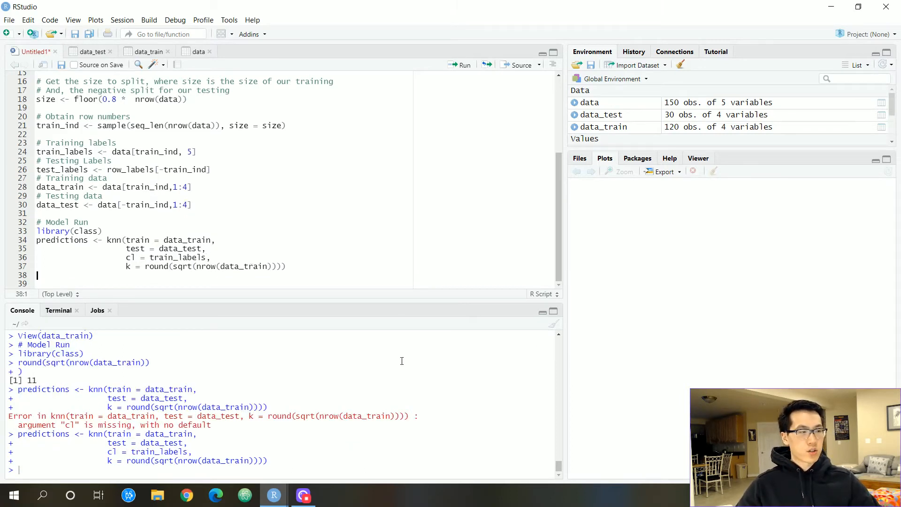
type("?")
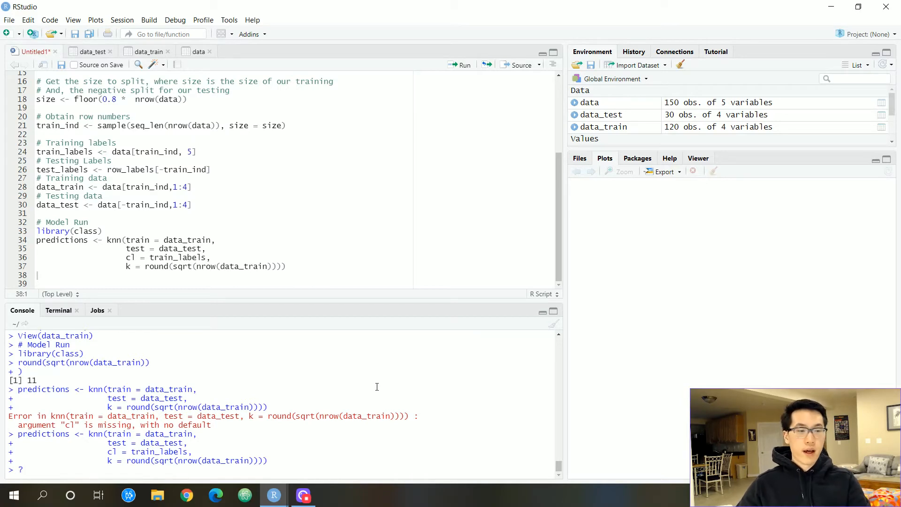
Look up ?knn to show the k-Nearest Neighbour Classification help page.
type("?knn")
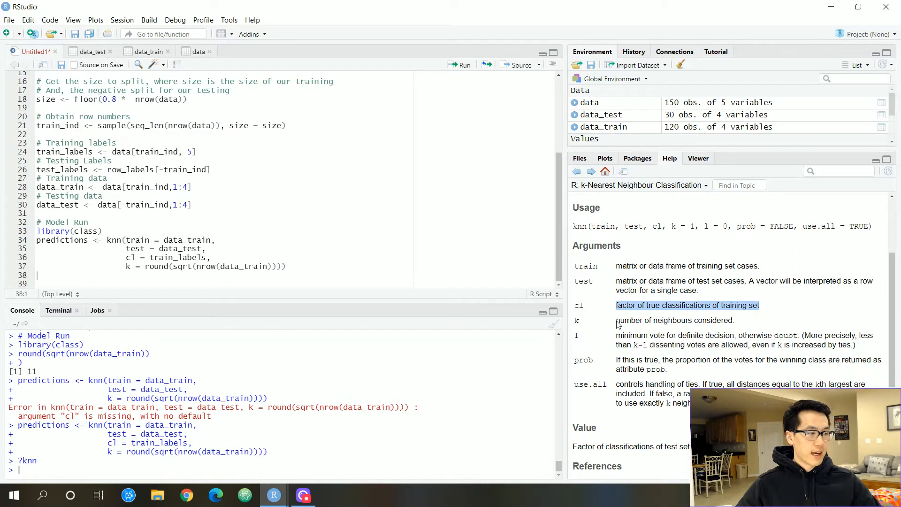
mouse_move(642, 317)
type("#")
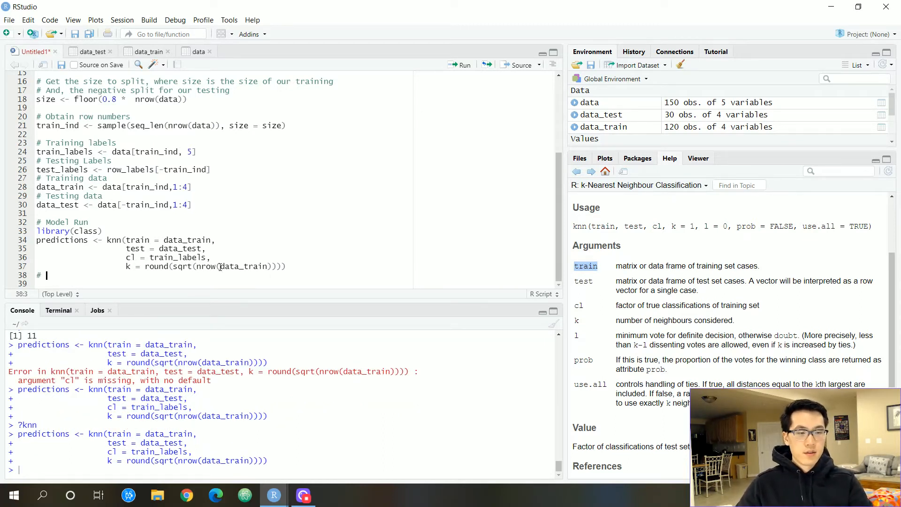
Build plot_predictions as a data.frame of test measurements plus predicted class, rename columns and print its 30 rows.
type("Let us focus on the")
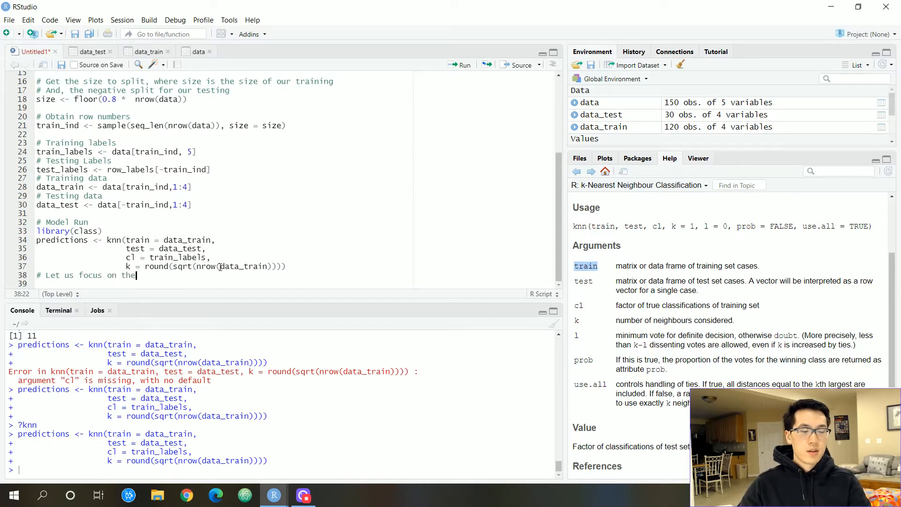
type("subject of plotting our values")
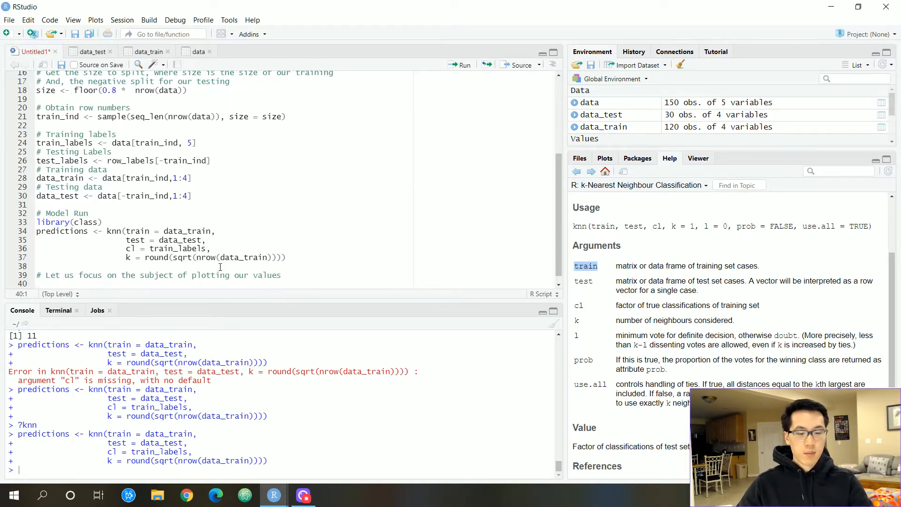
type("plot_predictions <- data.fra")
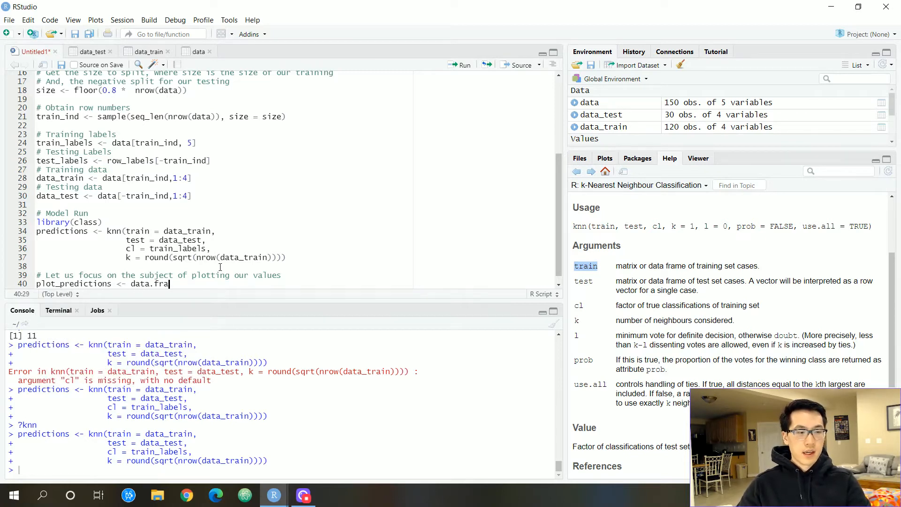
type("me()")
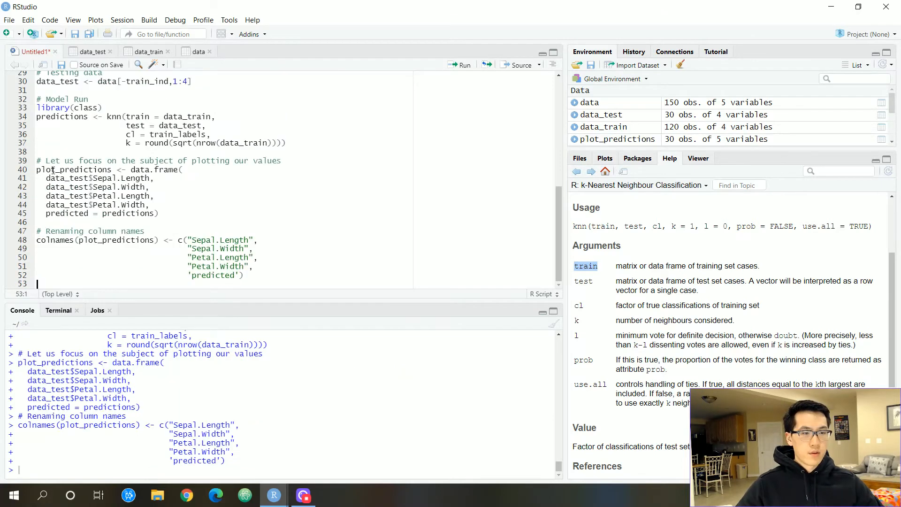
left_click(155, 195)
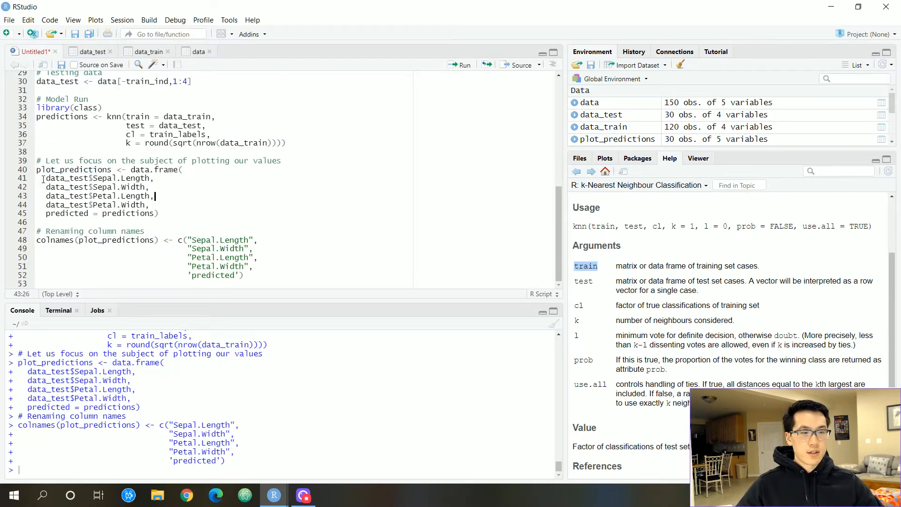
left_click_drag(148, 187, 89, 196)
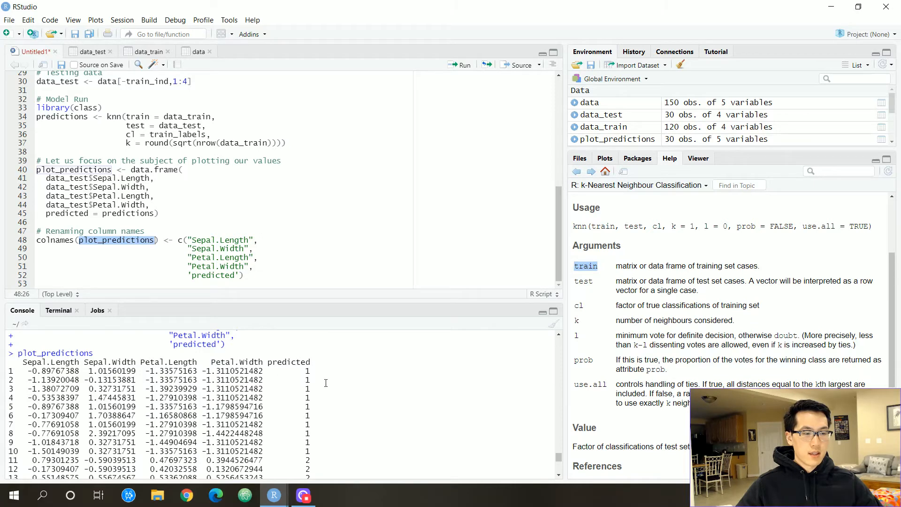
scroll("down", 3)
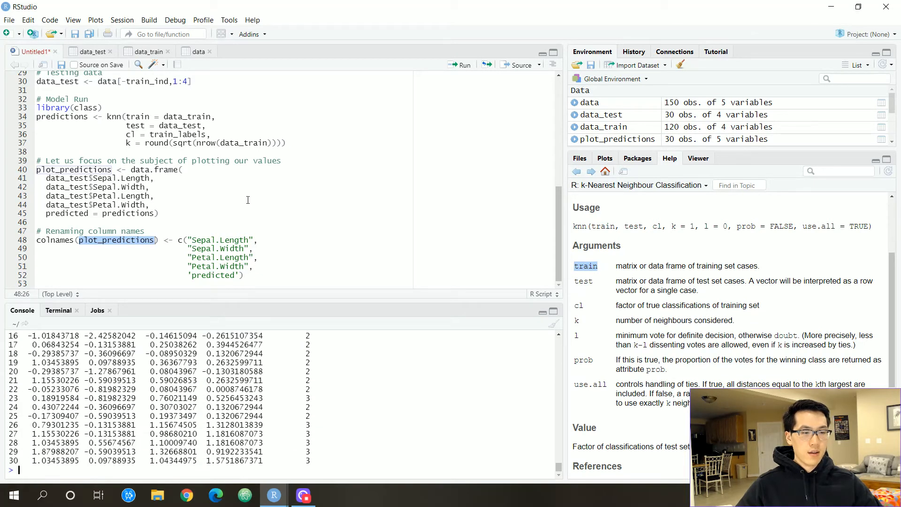
type("# Let us plot our data")
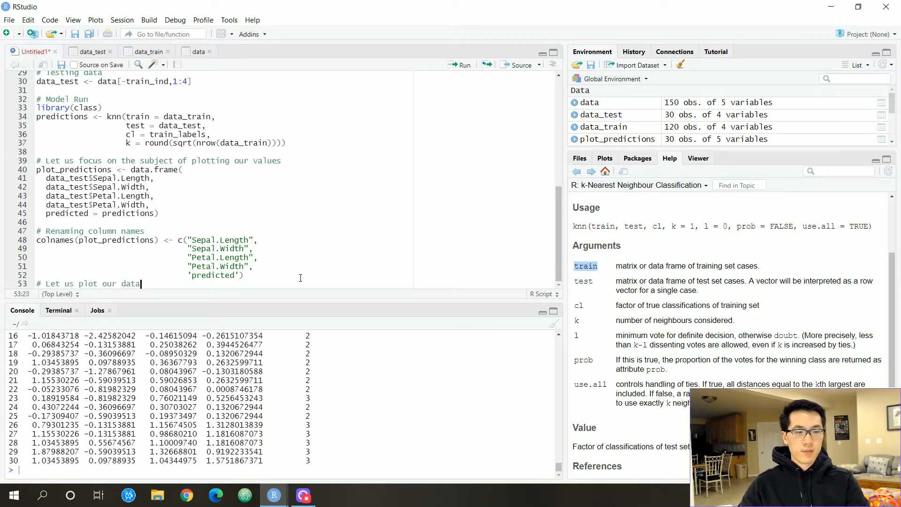
Load library(ggplot2) and library(gridExtra), then start the p1 <- assignment.
scroll("down", 3)
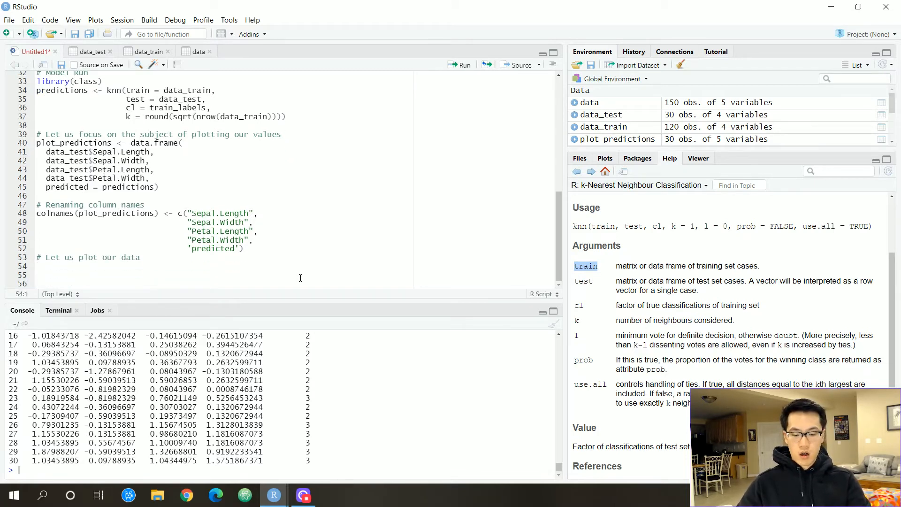
type("lib")
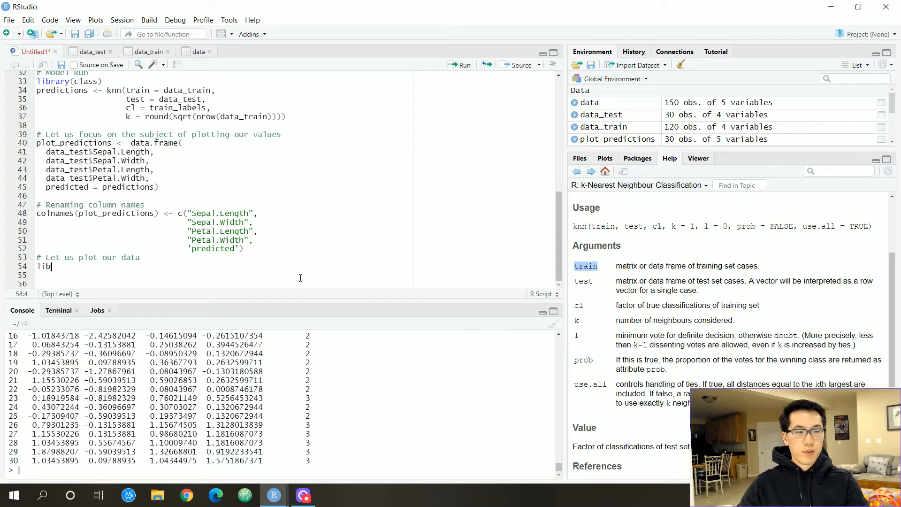
type("rary(")
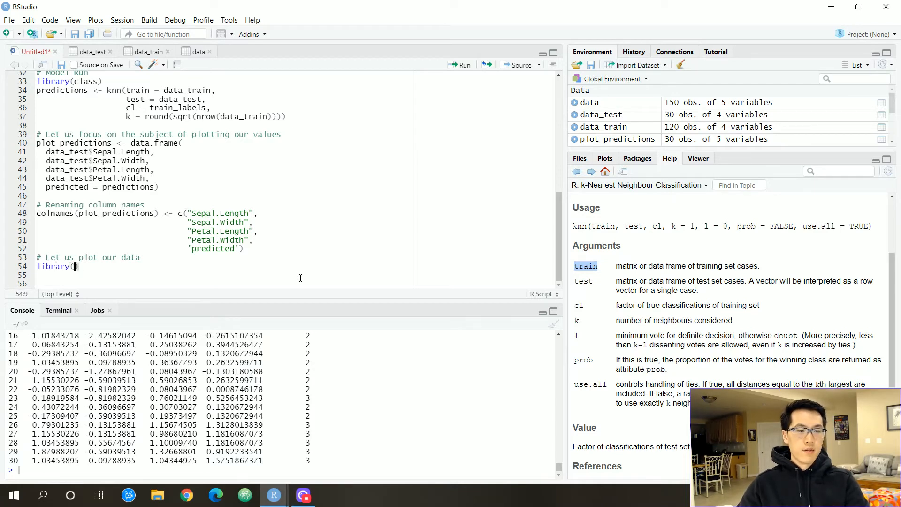
type("ggplot2")
left_click(221, 275)
type("library(grid")
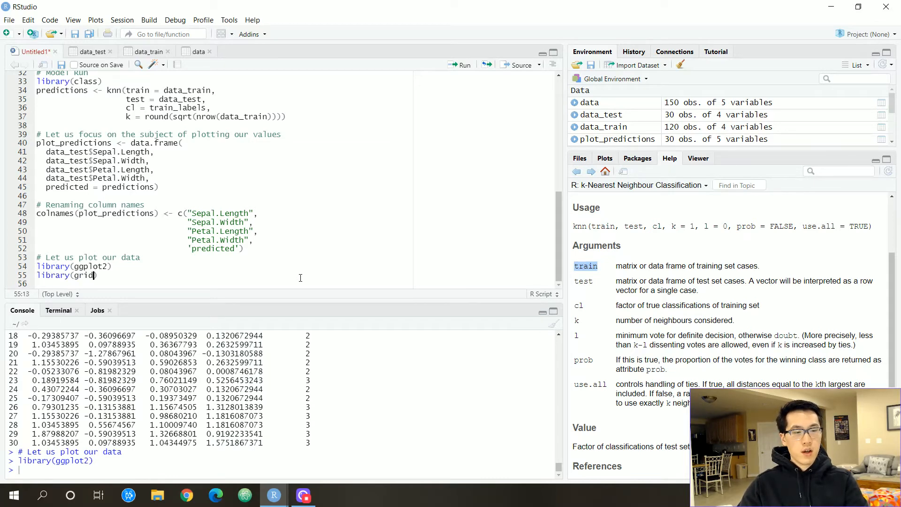
type("Extra")
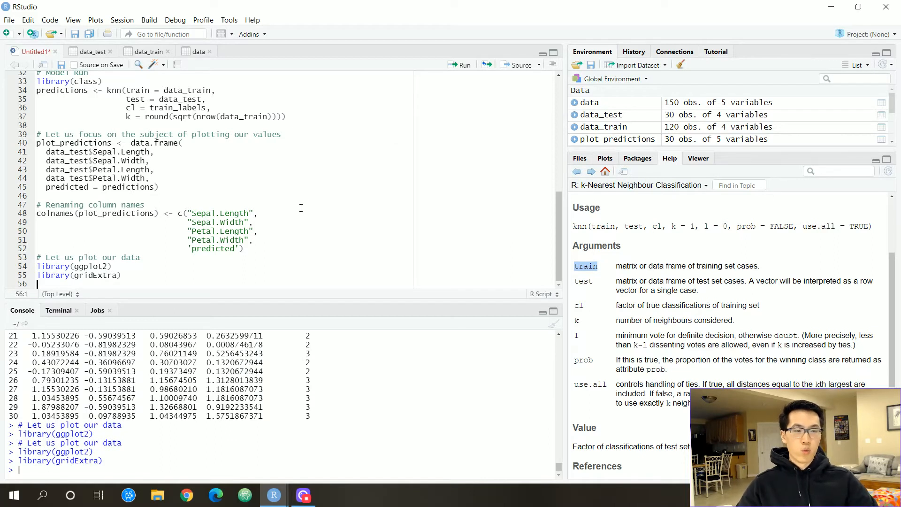
scroll("down", 3)
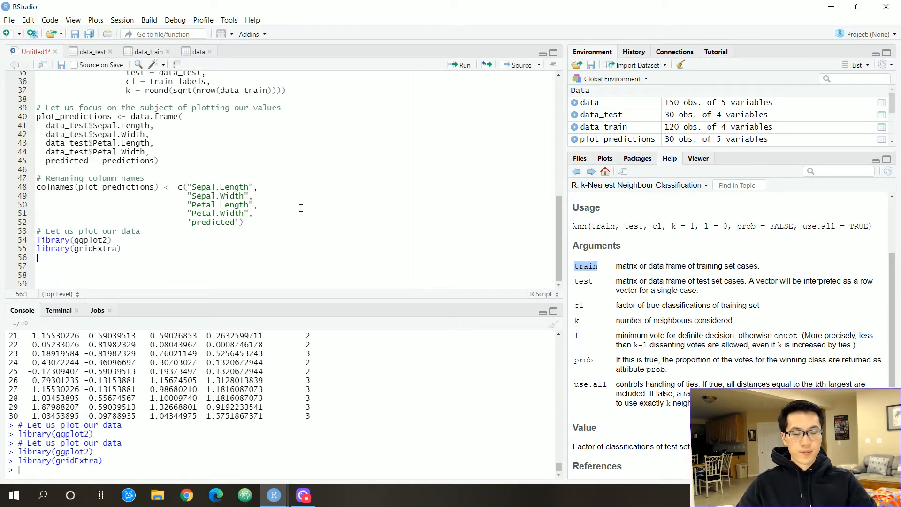
type("p1 <-")
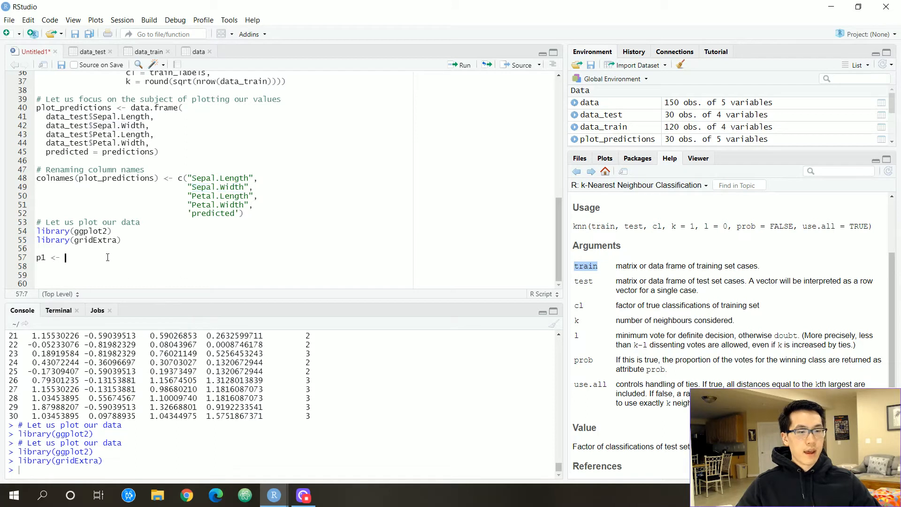
Start p1 as ggplot(plot_predictions, aes(Sepal.Length, Sepal.Width, colour = predicted)).
type("ggplot(")
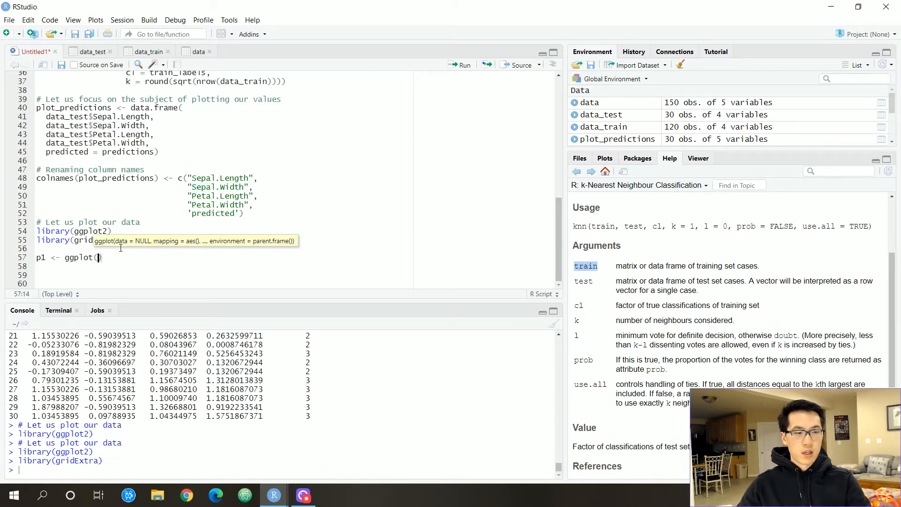
key("BackSpace")
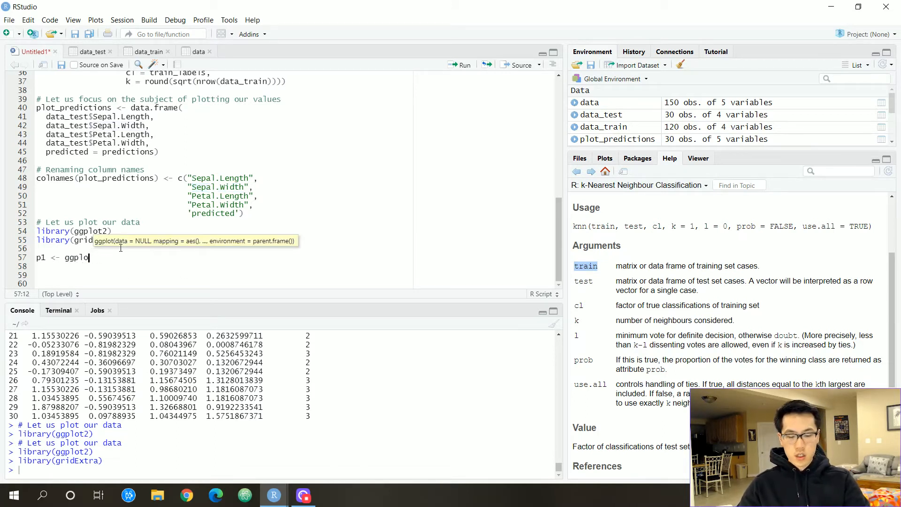
type("t()")
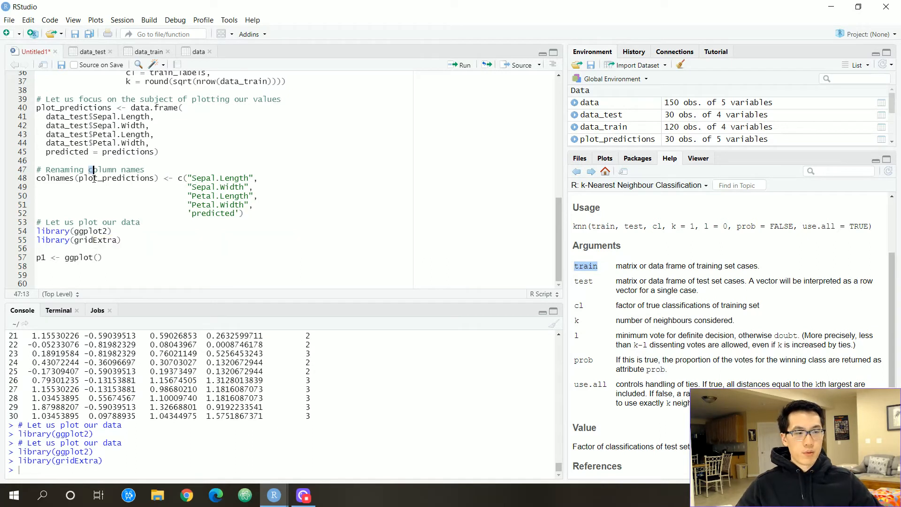
type("plot_predictions")
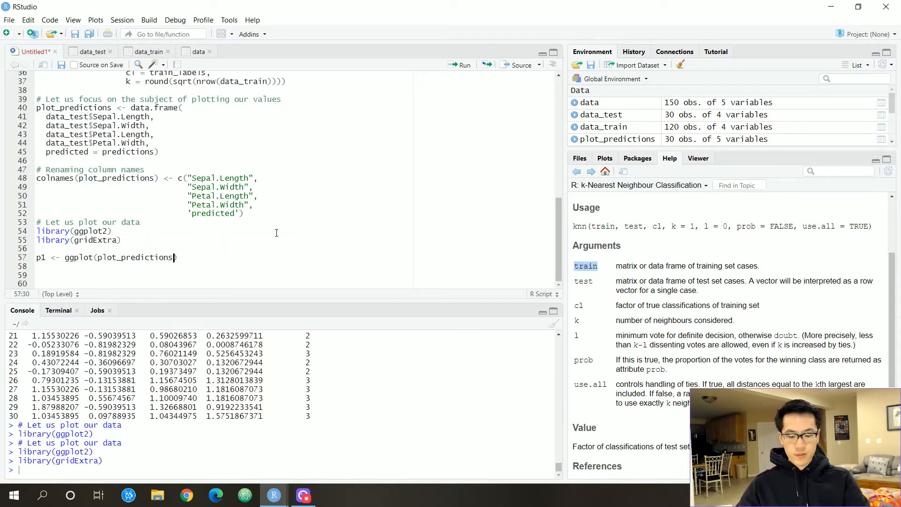
type(", aes(p")
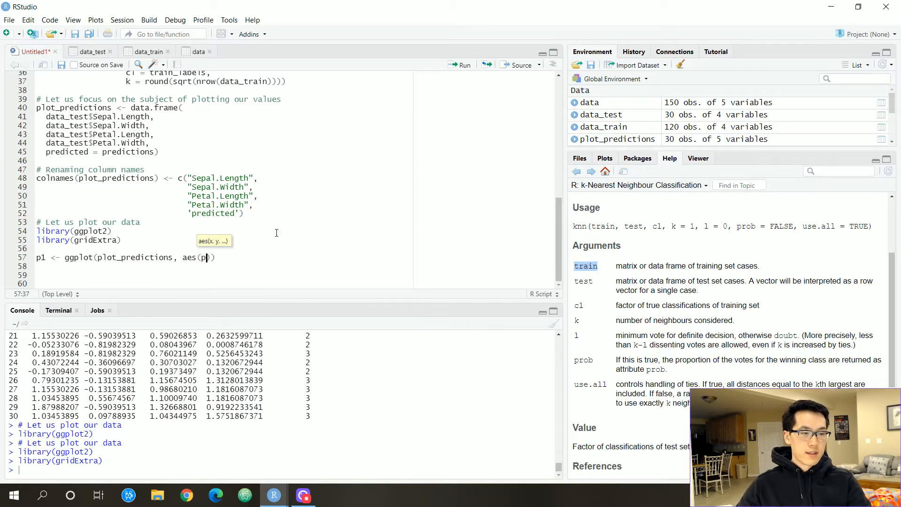
type("epal.")
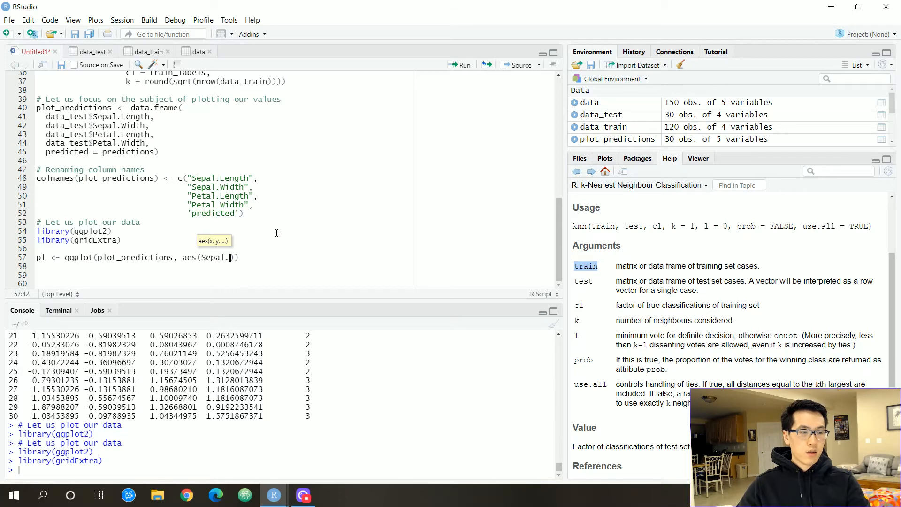
type("Length, Sepal.Width, color")
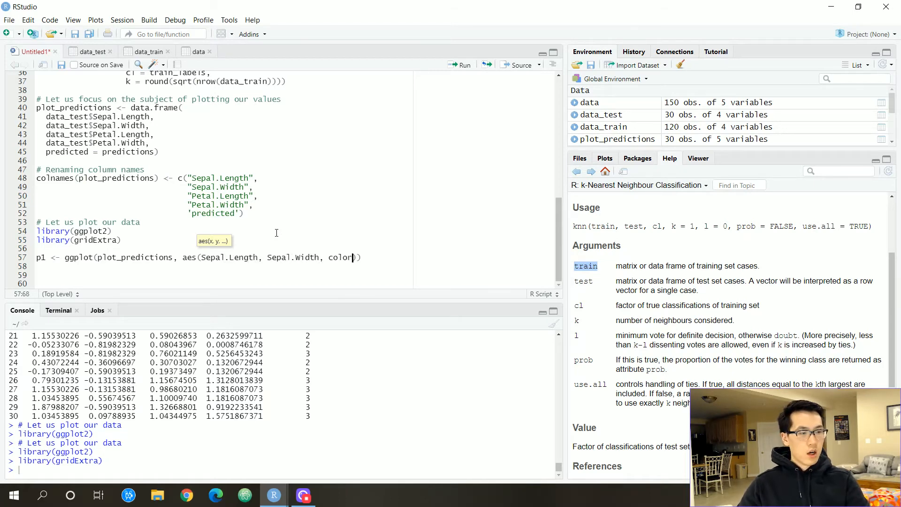
type("= )")
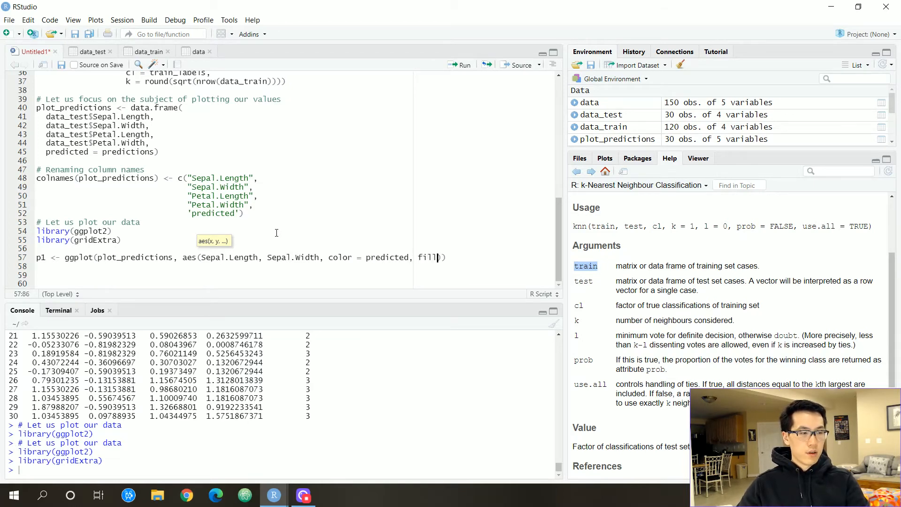
type("= predicted))")
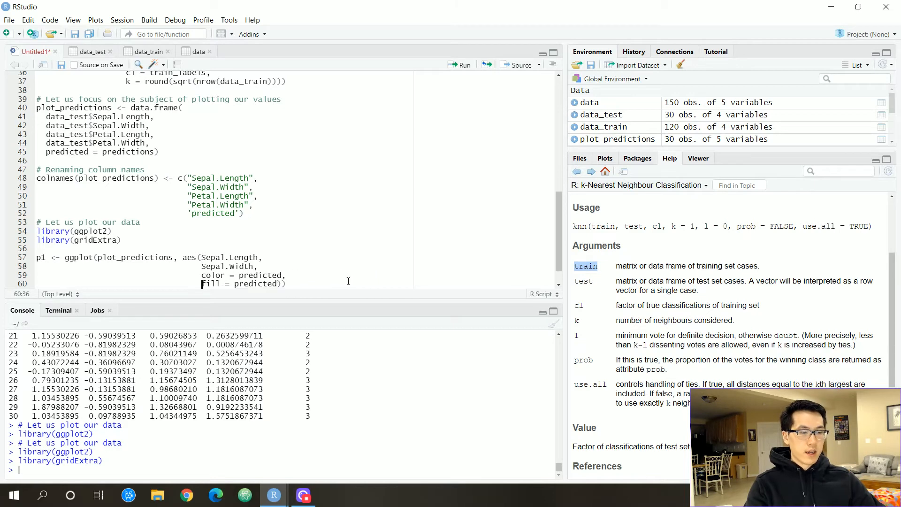
Add geom_point(size = 5) and geom_text with test_labels, hjust = 1 and vjust.
scroll("down", 3)
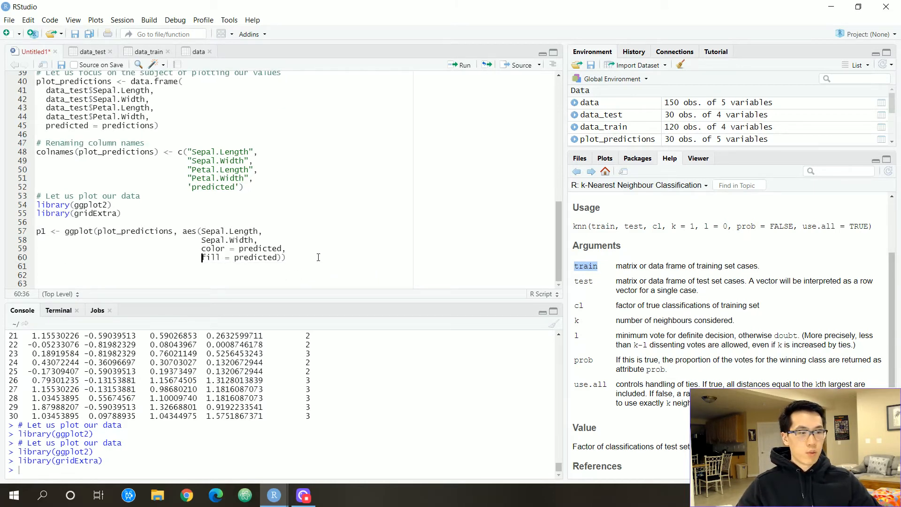
type("+")
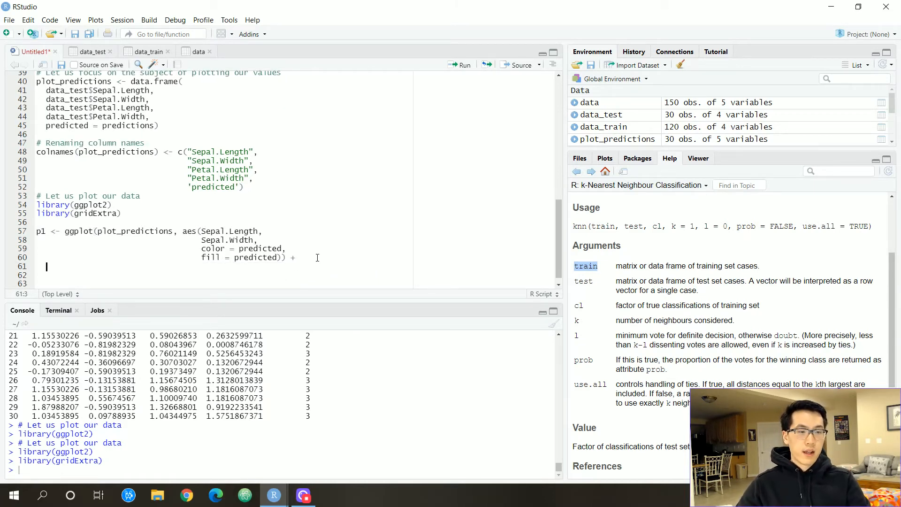
type("geom_point(size = 5) +")
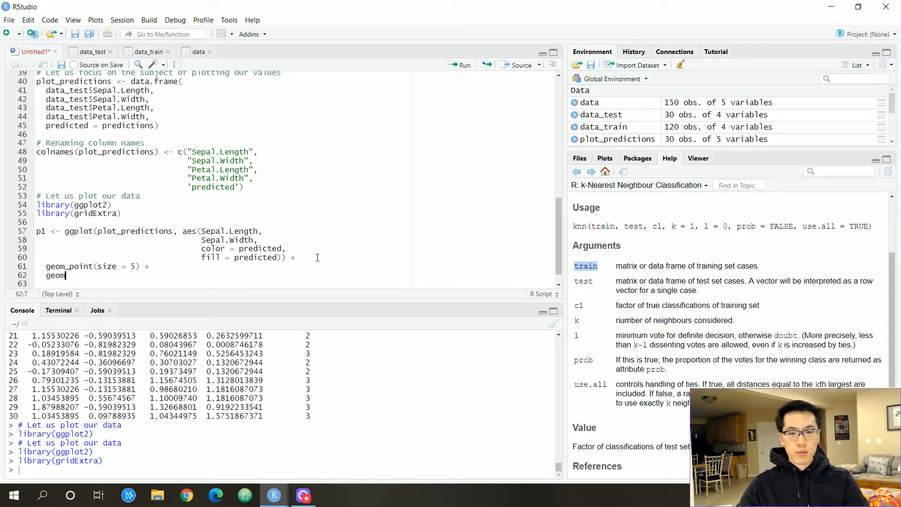
type("_text()")
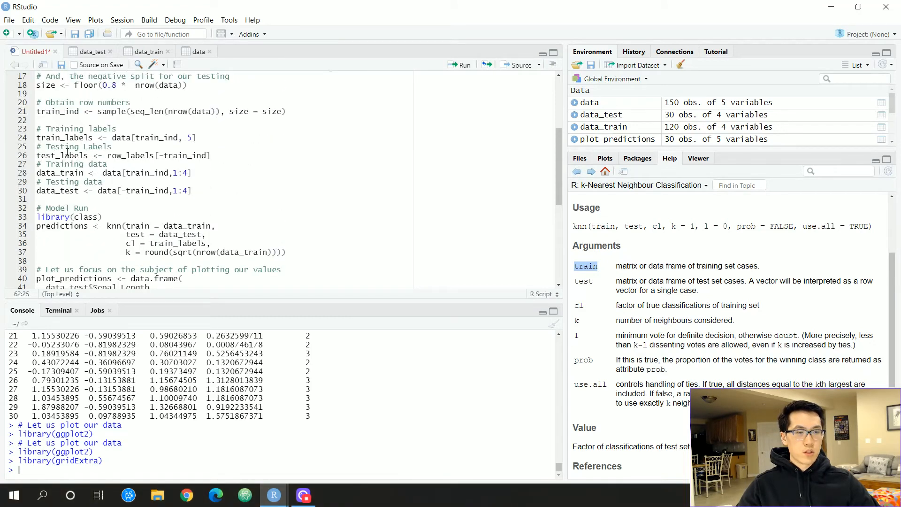
scroll("down", 3)
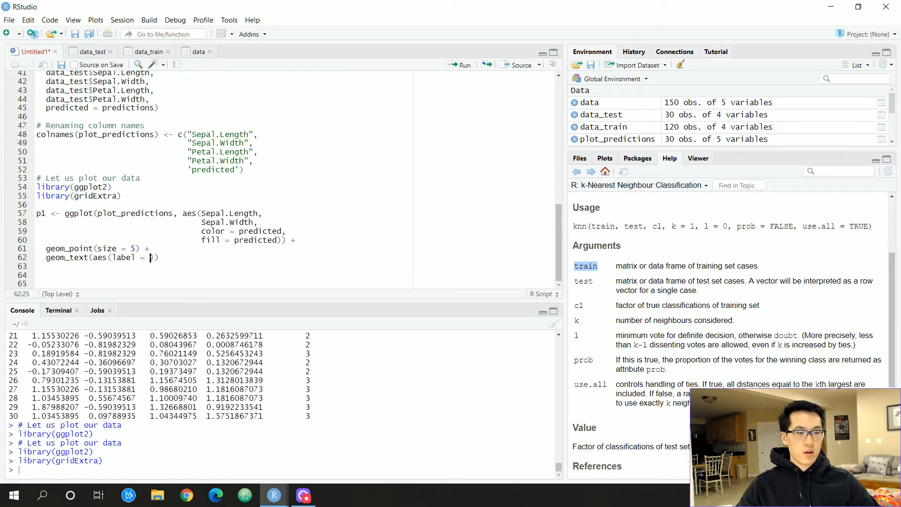
type("test_labels), hu")
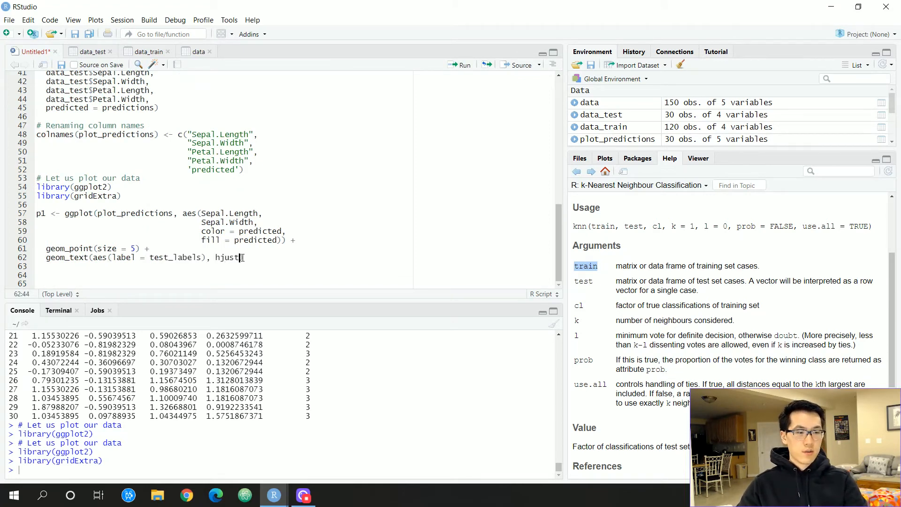
type("= 1,")
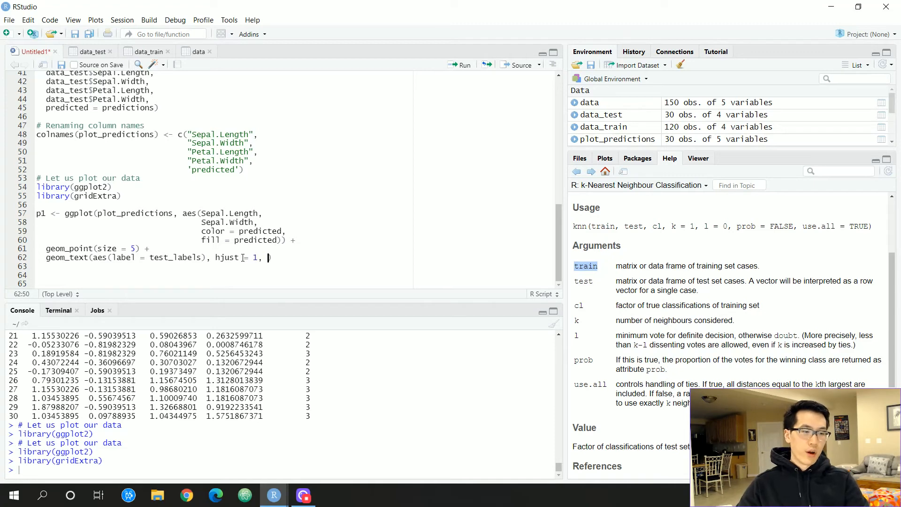
type("vjust=")
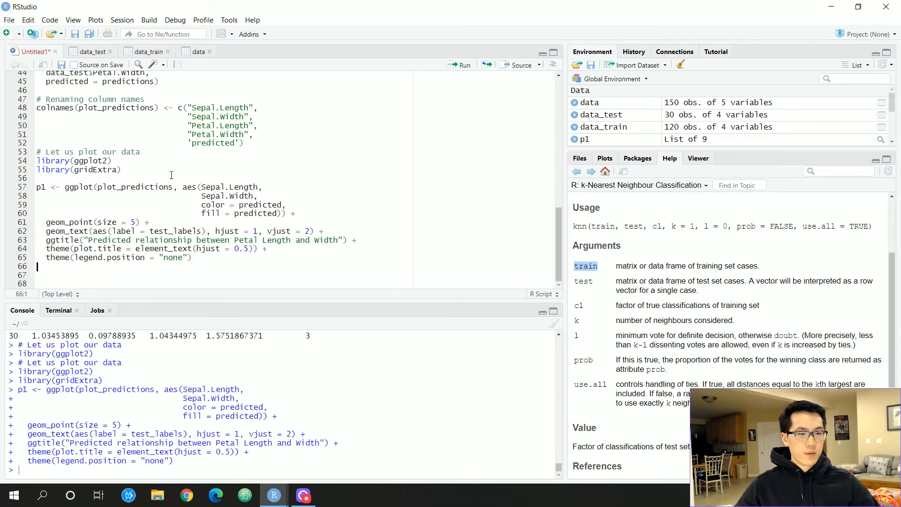
mouse_move(239, 275)
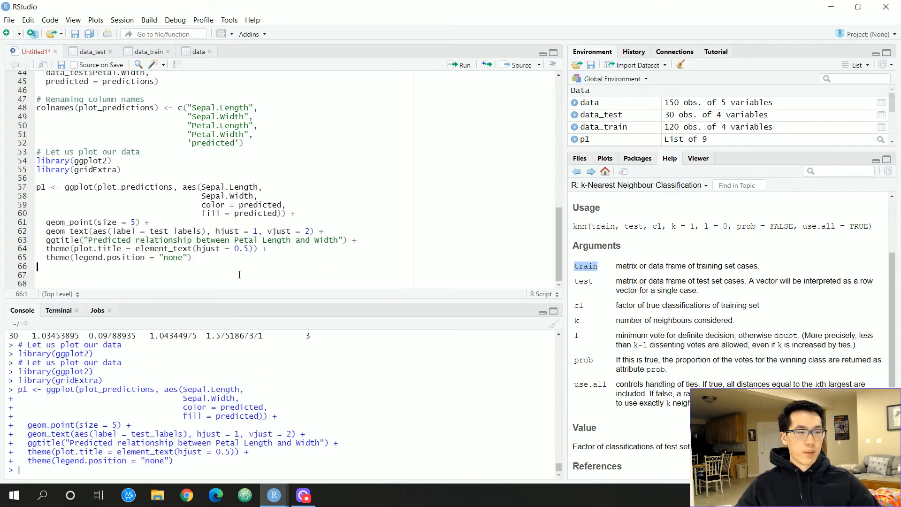
Run the selected p1 block, view the sepal scatter enlarged to full screen, then close it.
left_click_drag(65, 187, 194, 257)
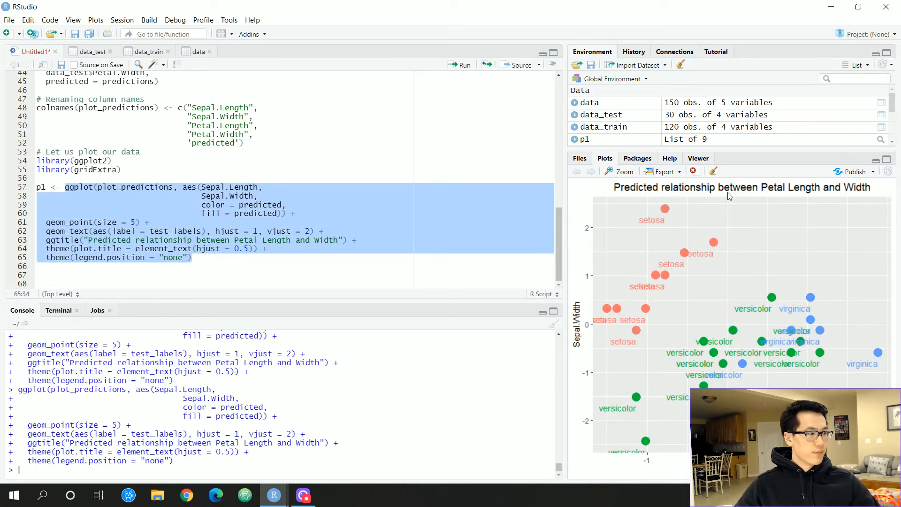
left_click(624, 171)
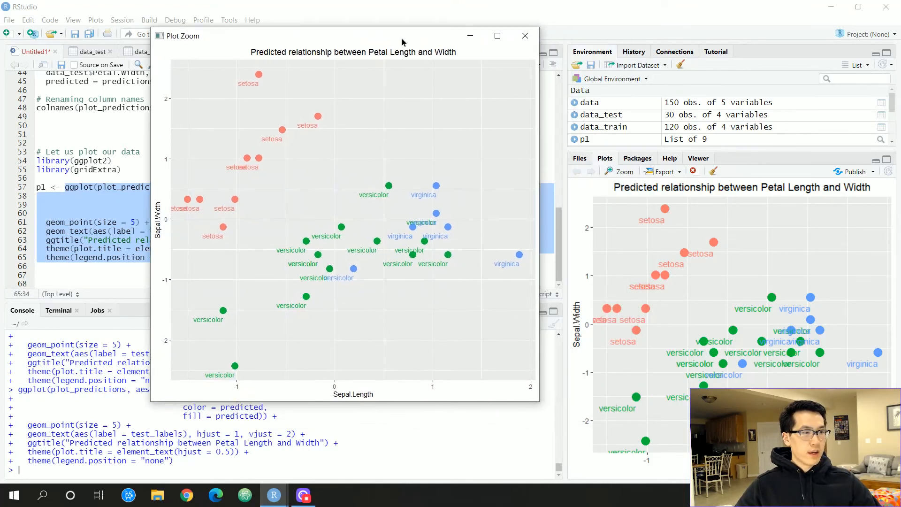
left_click(497, 35)
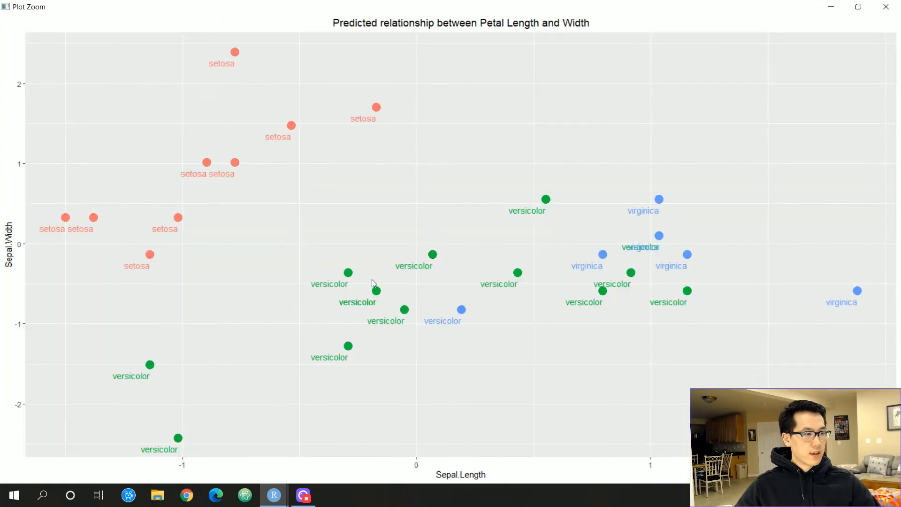
mouse_move(542, 225)
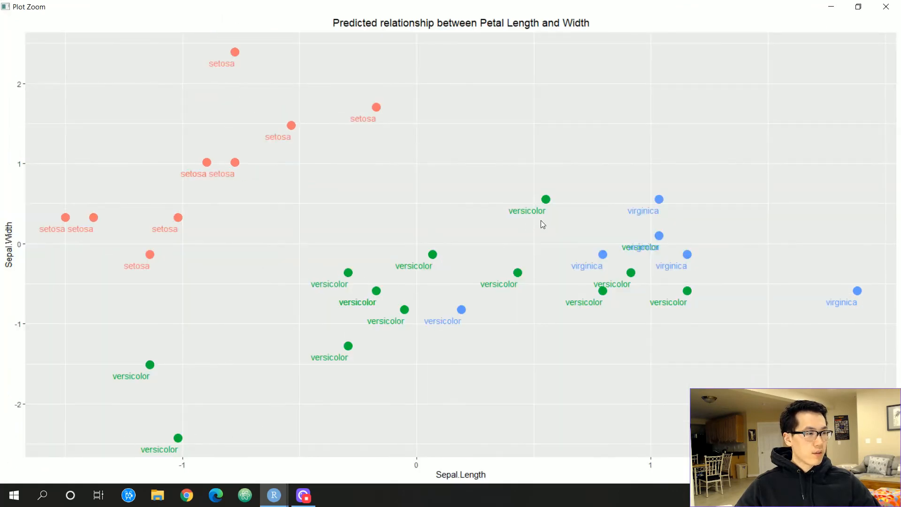
mouse_move(501, 311)
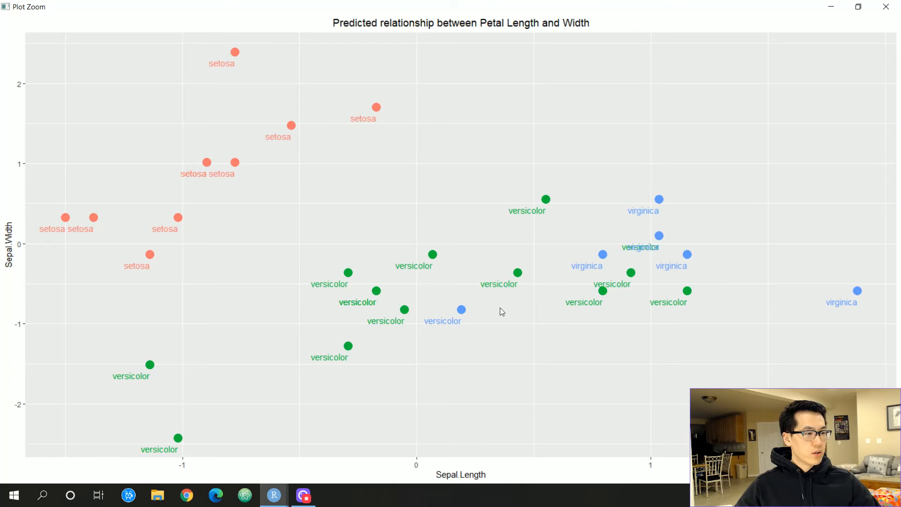
mouse_move(357, 276)
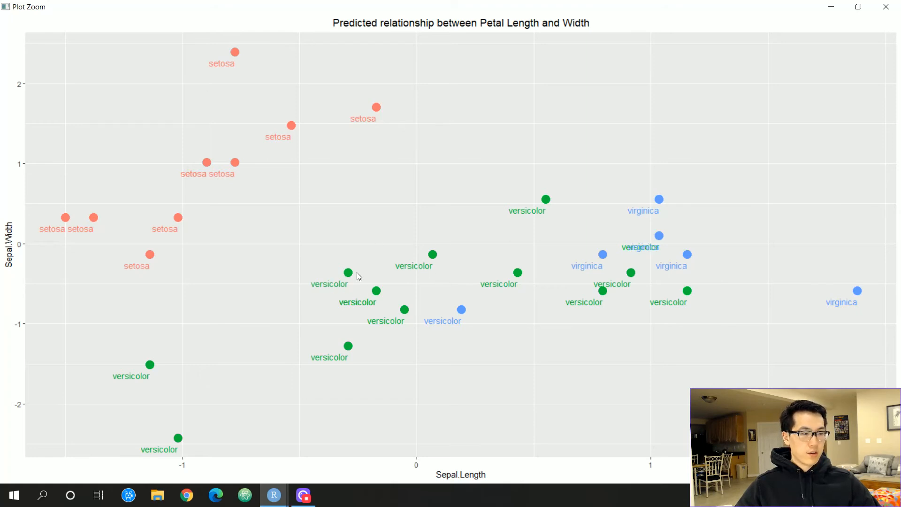
mouse_move(429, 337)
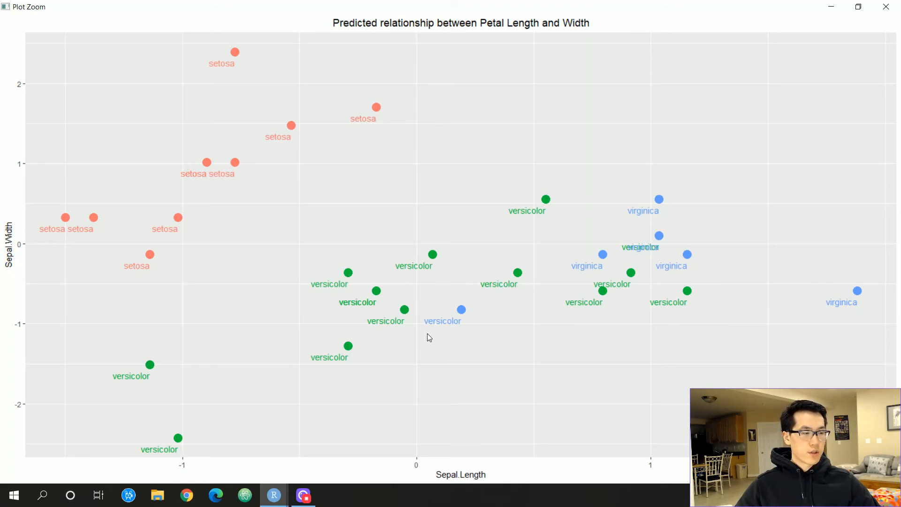
mouse_move(485, 321)
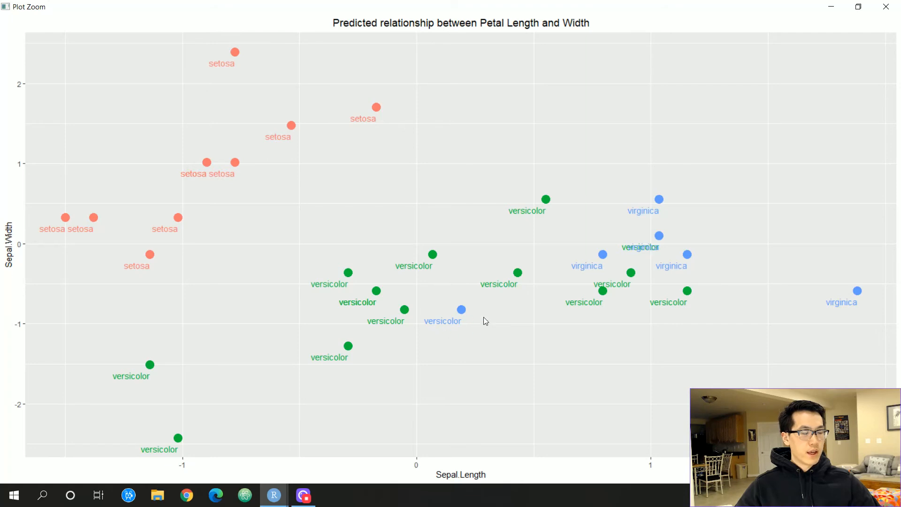
mouse_move(472, 328)
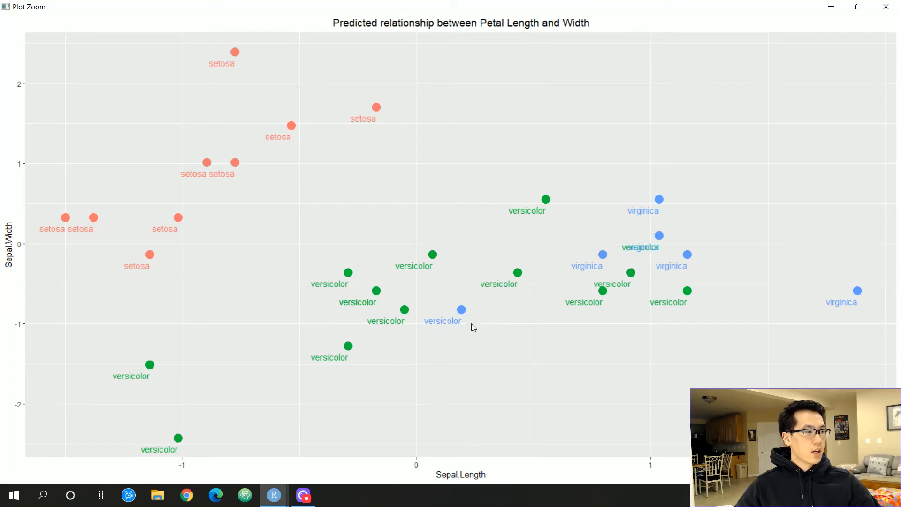
mouse_move(466, 317)
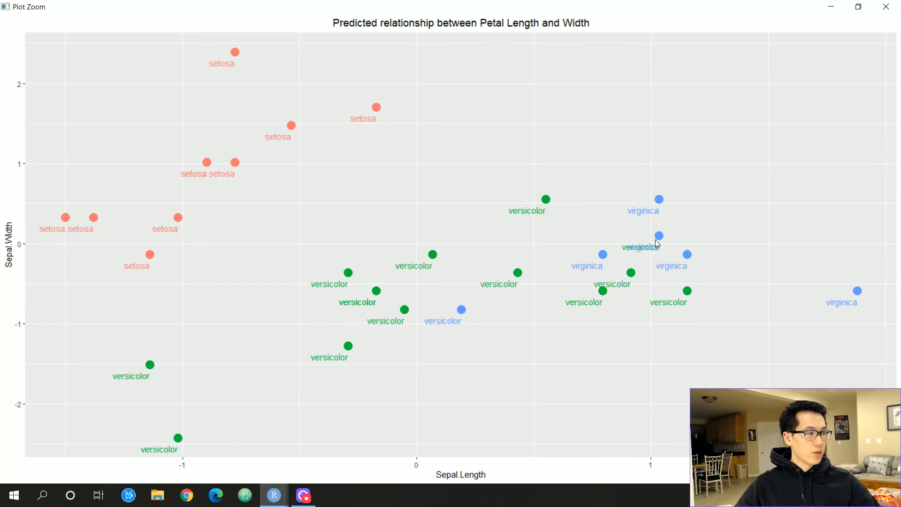
mouse_move(886, 7)
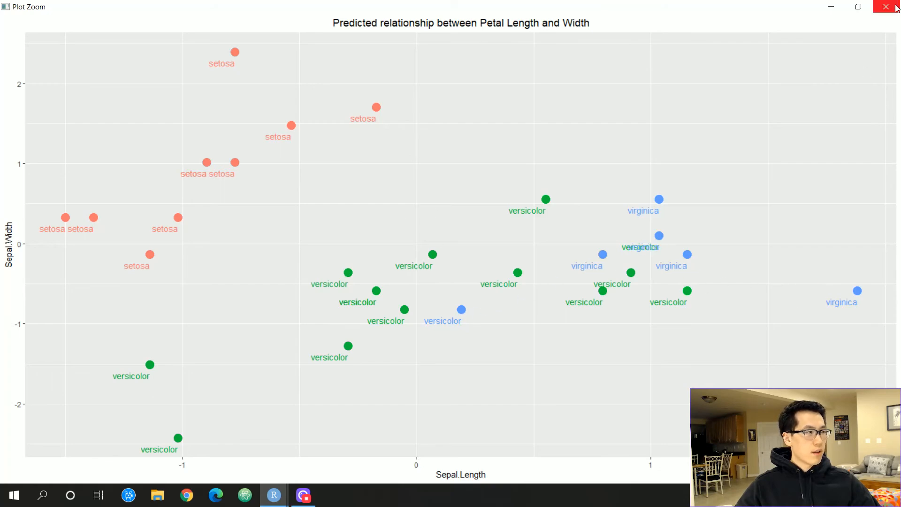
left_click(891, 6)
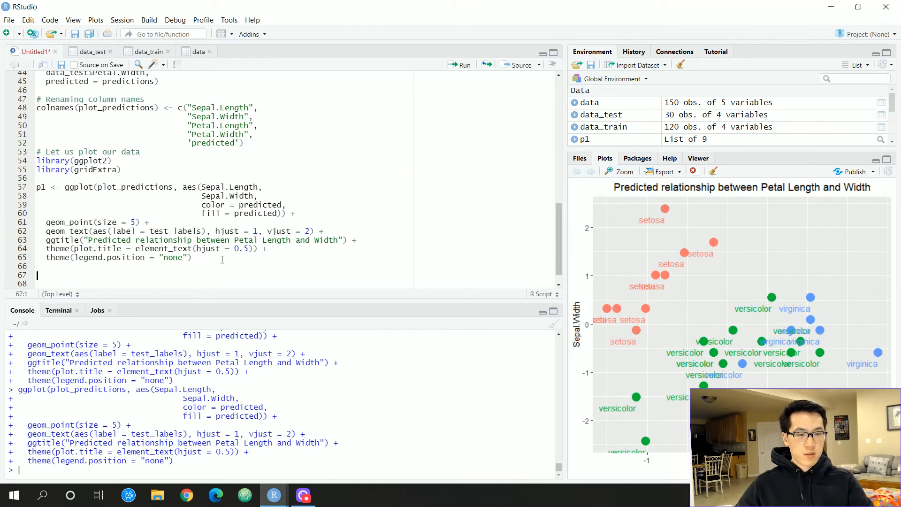
Define p2 from the copied p1 code with Petal columns, retitle p1 as Sepal, and run p2.
type("p2 <-")
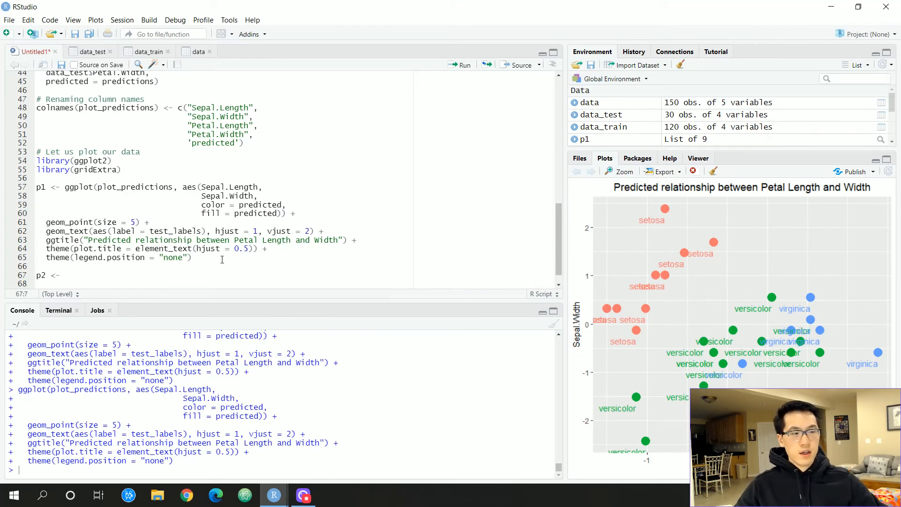
left_click_drag(64, 186, 192, 257)
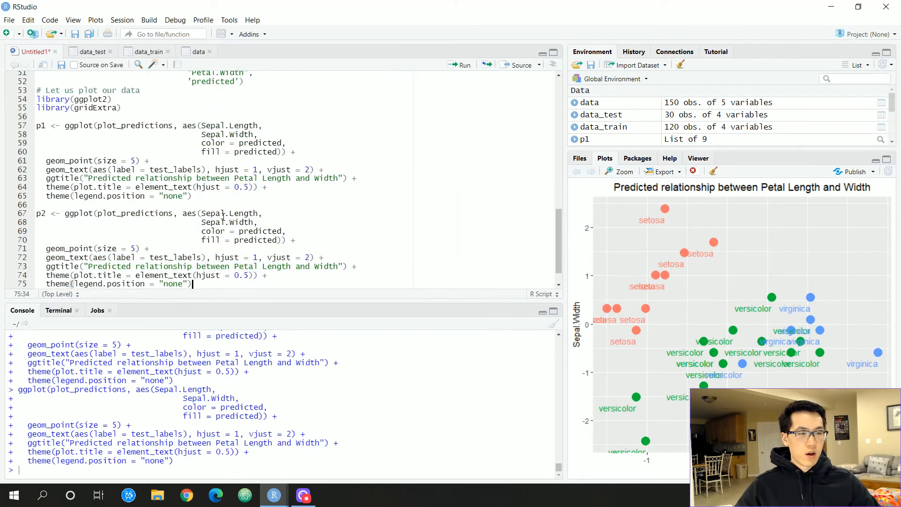
double_click(229, 241)
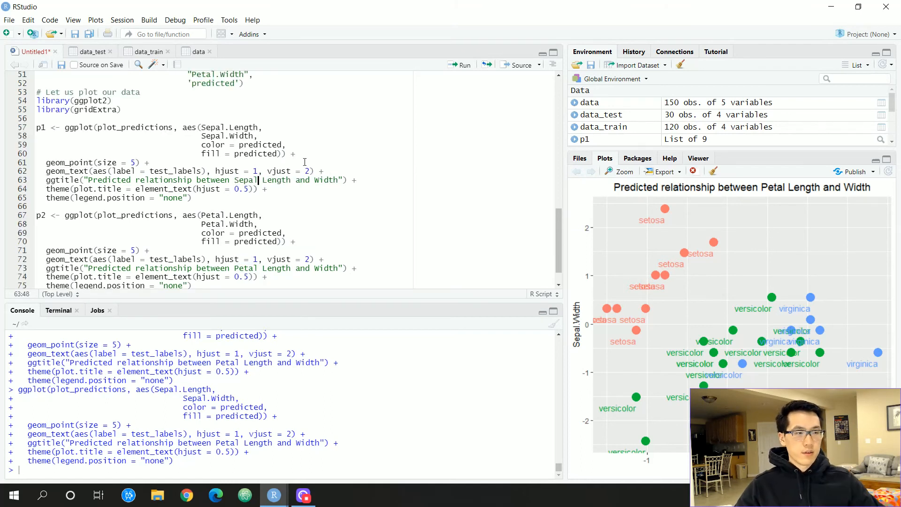
double_click(326, 181)
type("Pet")
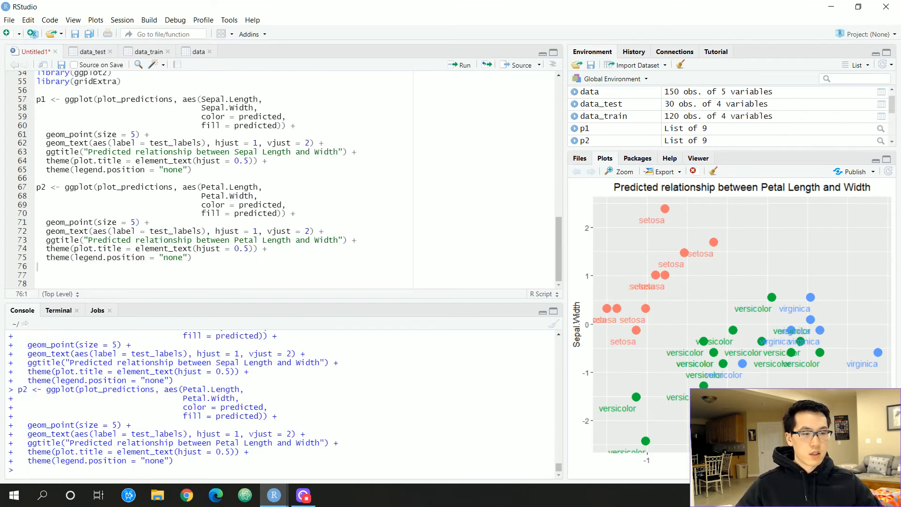
left_click_drag(66, 187, 191, 257)
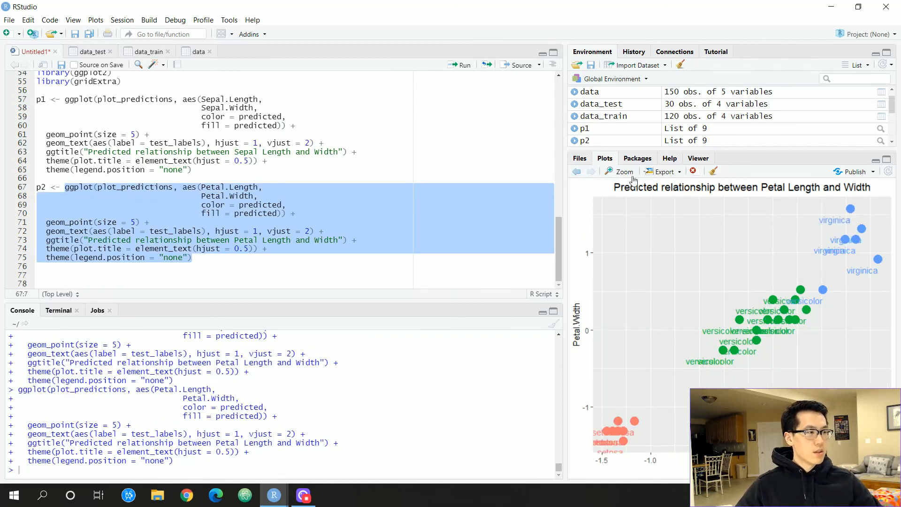
left_click(619, 171)
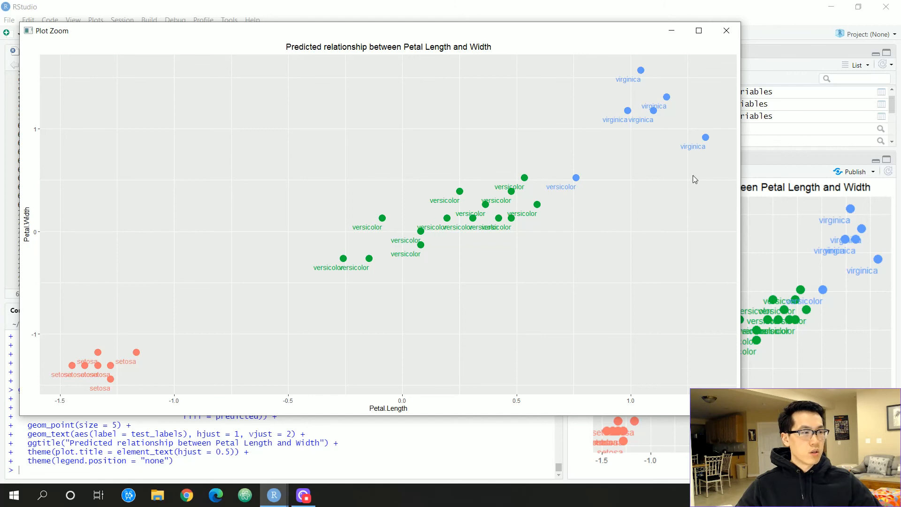
mouse_move(227, 385)
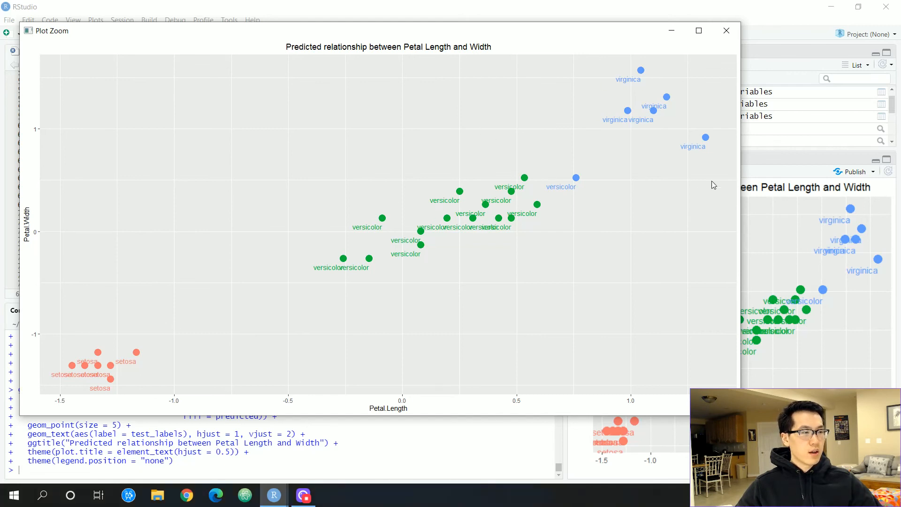
mouse_move(568, 183)
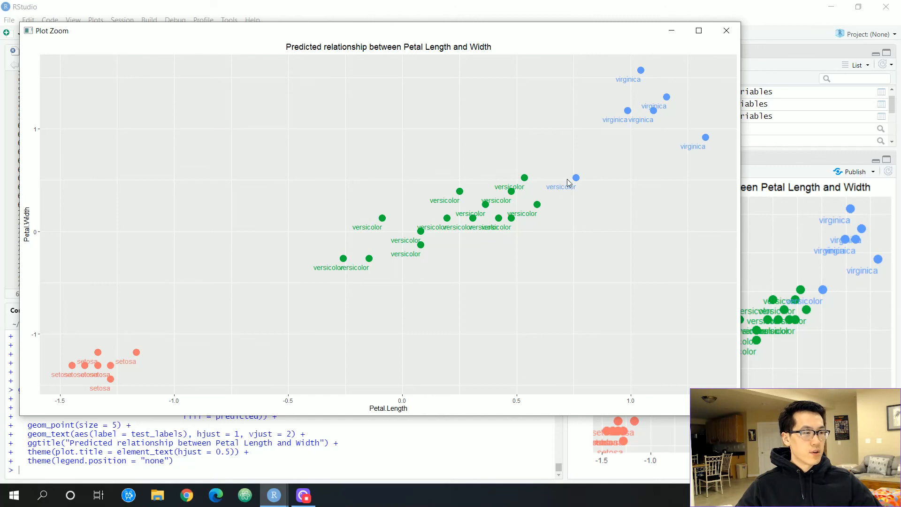
mouse_move(570, 178)
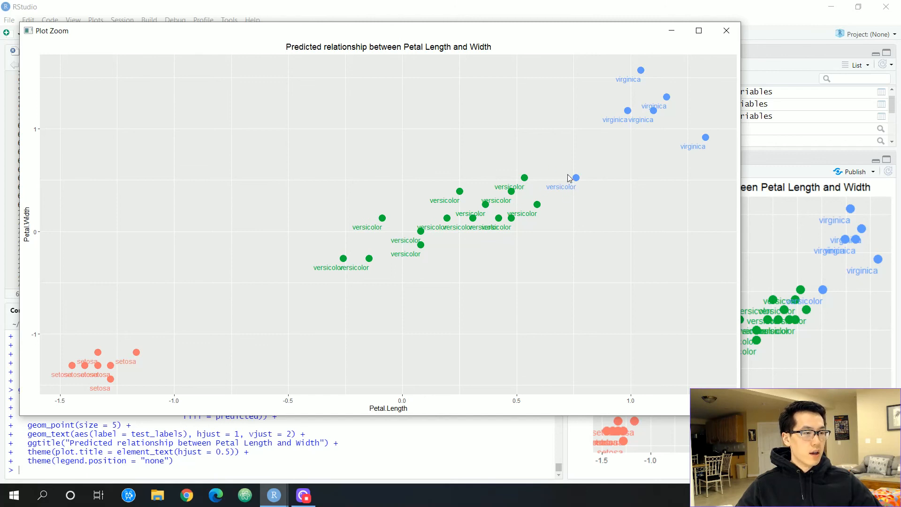
mouse_move(523, 215)
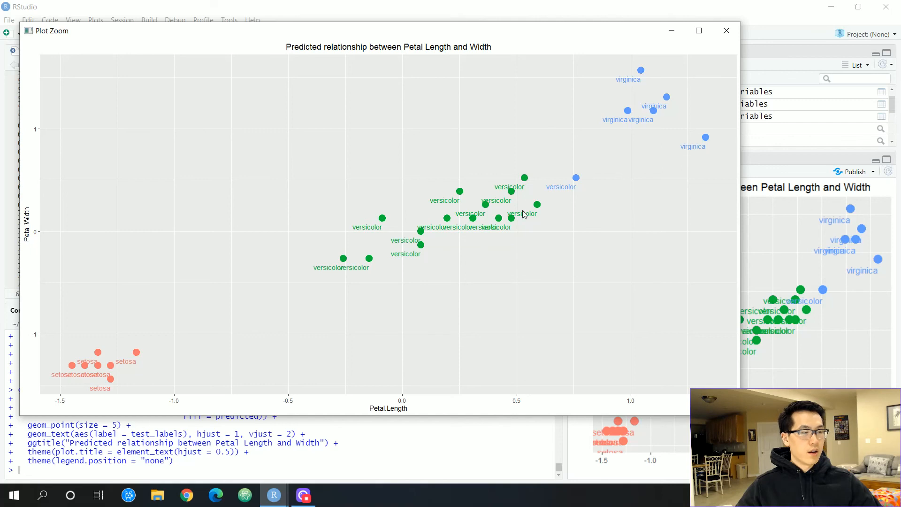
mouse_move(619, 143)
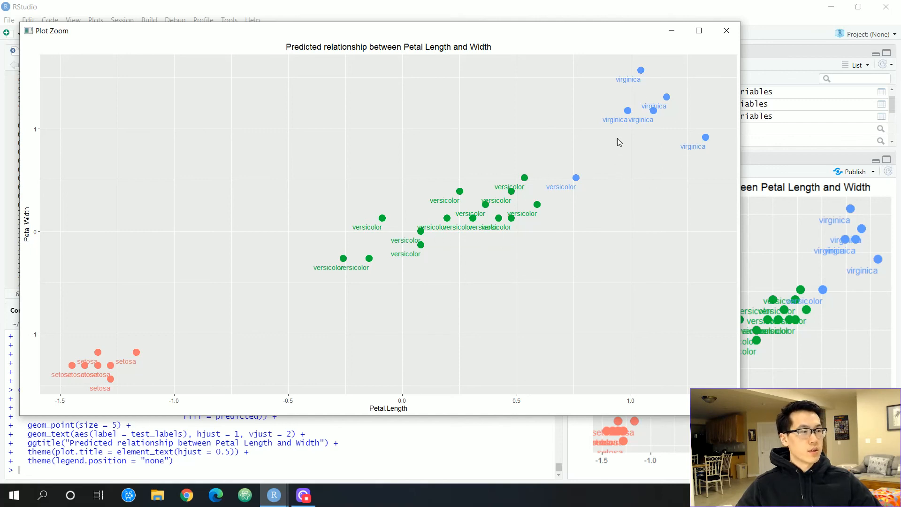
mouse_move(171, 369)
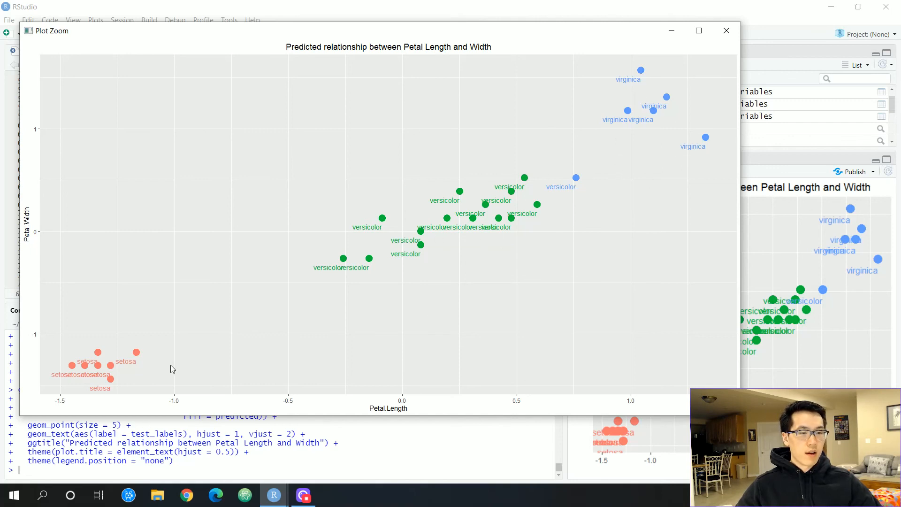
mouse_move(649, 71)
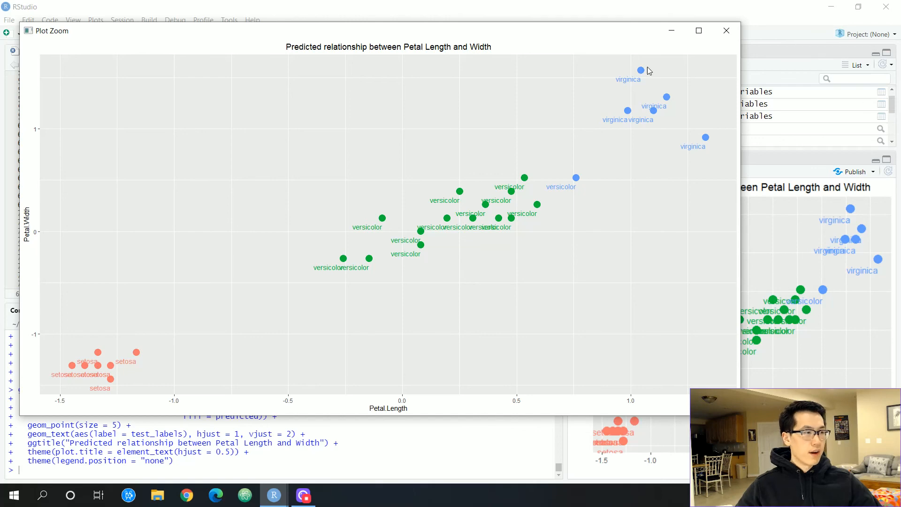
left_click(726, 30)
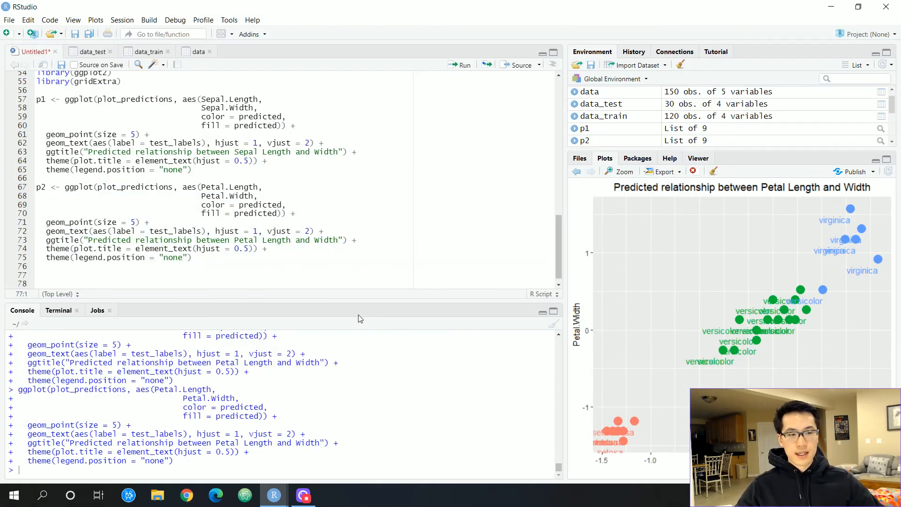
Write and run grid.arrange(p1, p2, ncol = 2).
type("grid.arra")
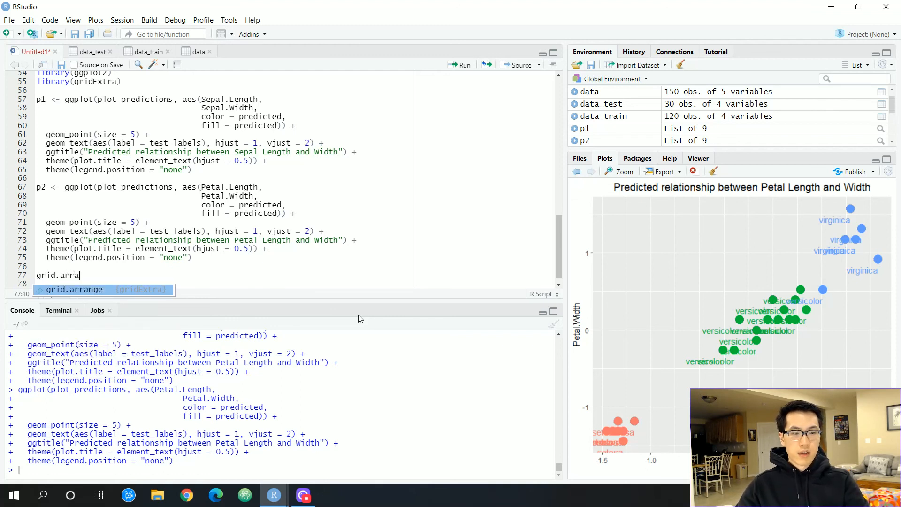
type("nge(")
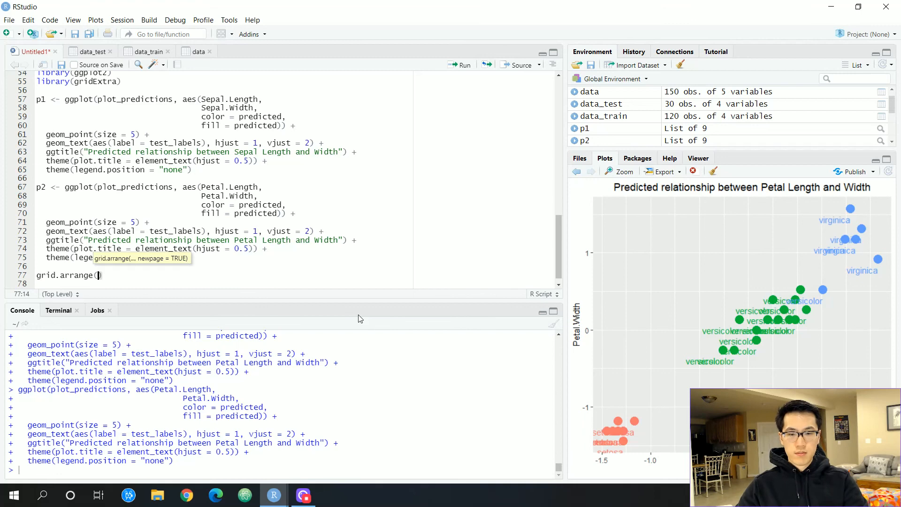
type("p1,p2, ncol = 2")
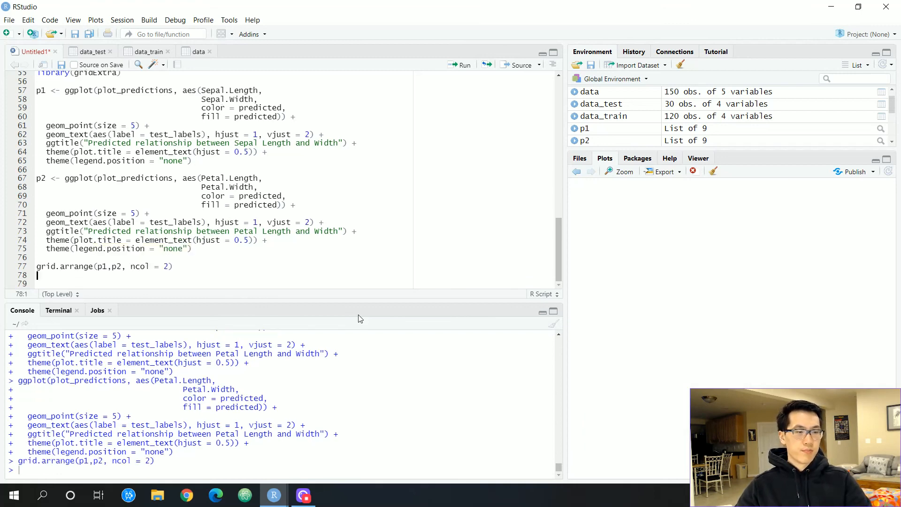
Zoom the combined sepal and petal plots and maximize the window.
left_click(619, 170)
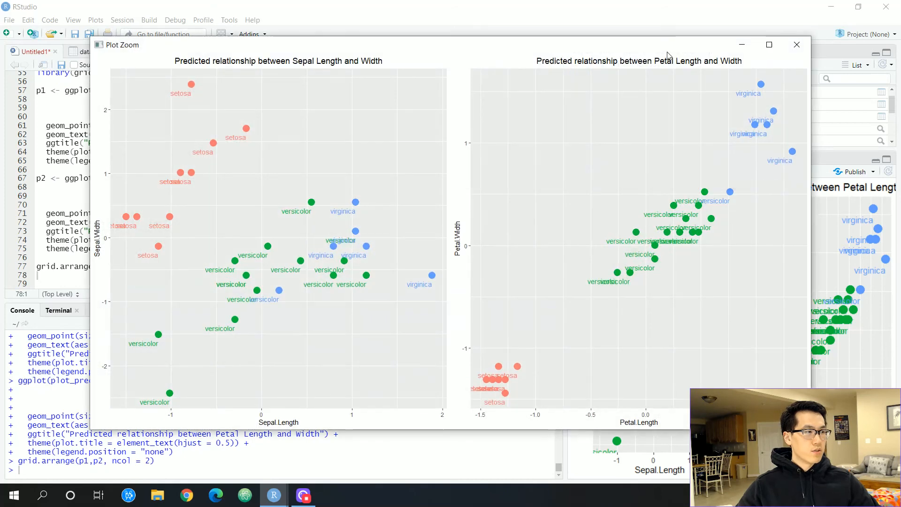
left_click(769, 45)
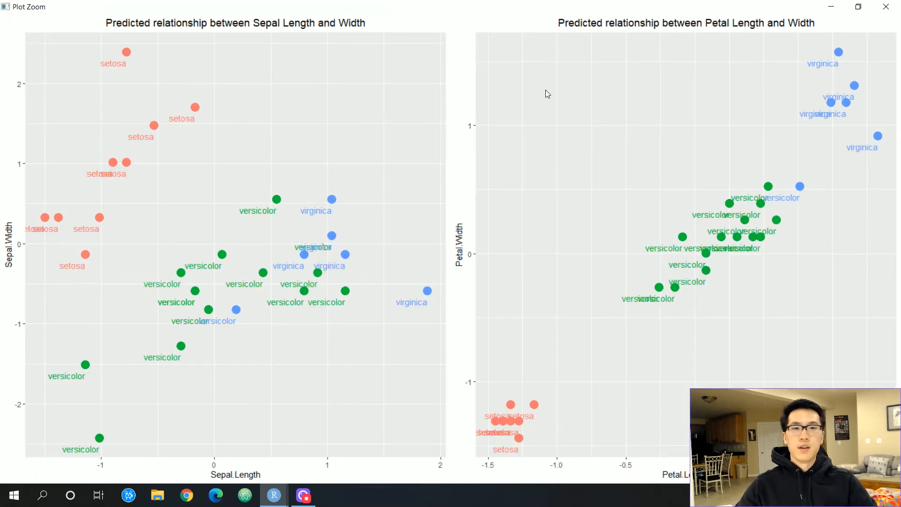
mouse_move(770, 49)
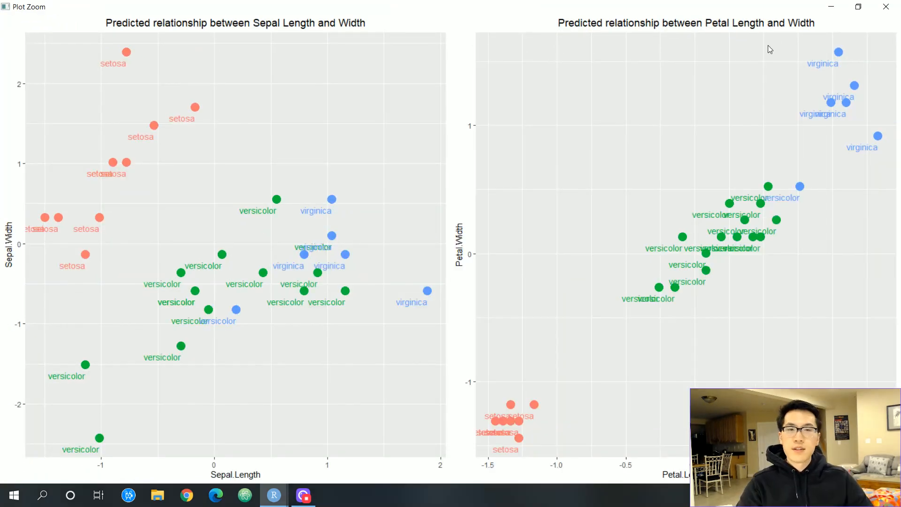